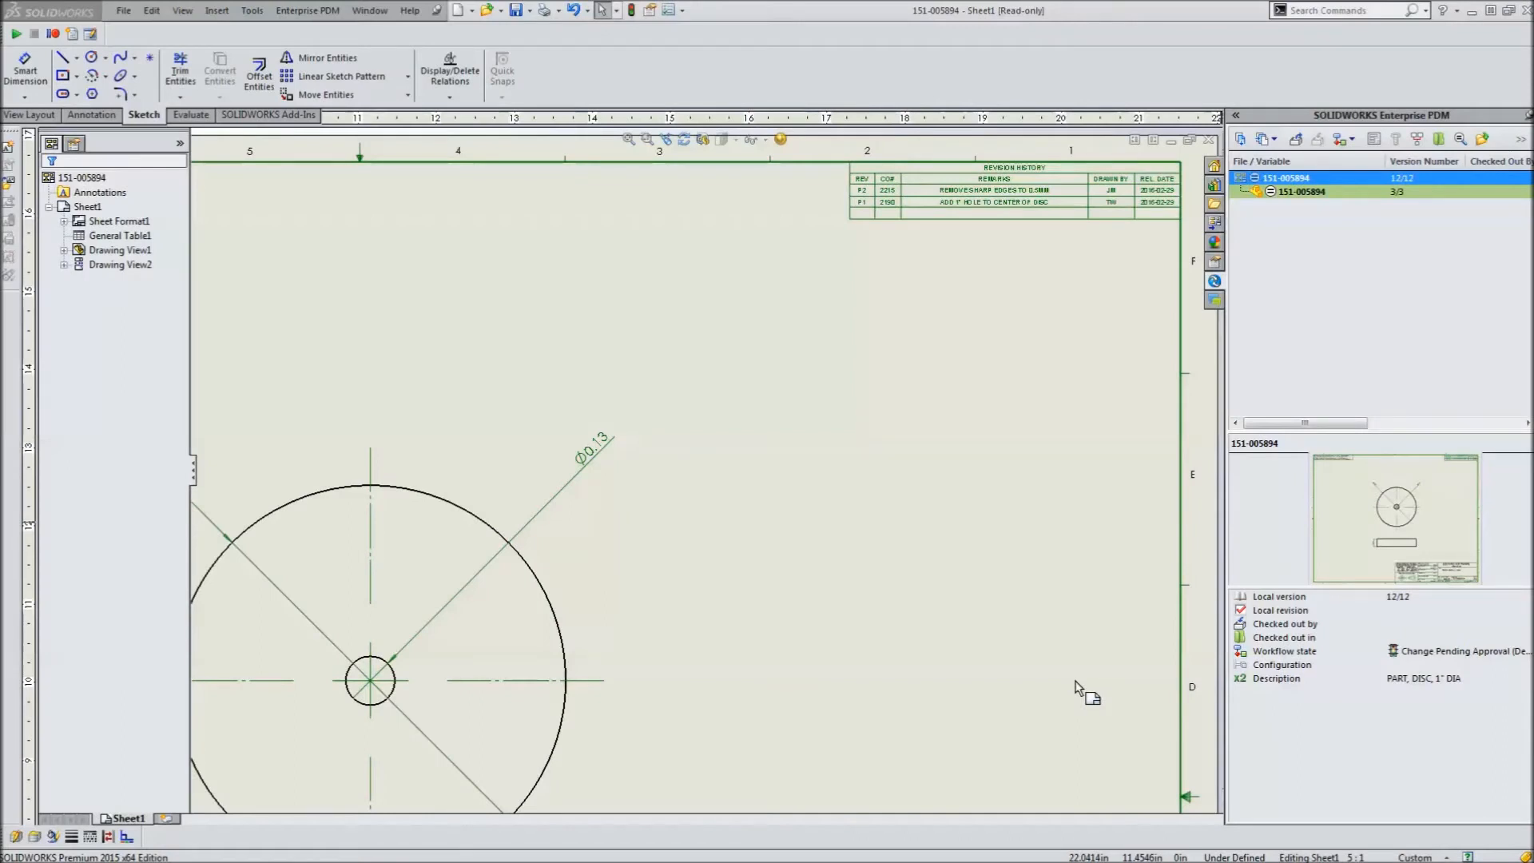
{"action": "mouse_move", "coordinate": [1358, 150]}
{"action": "type", "text": "updated per ECO#2271"}
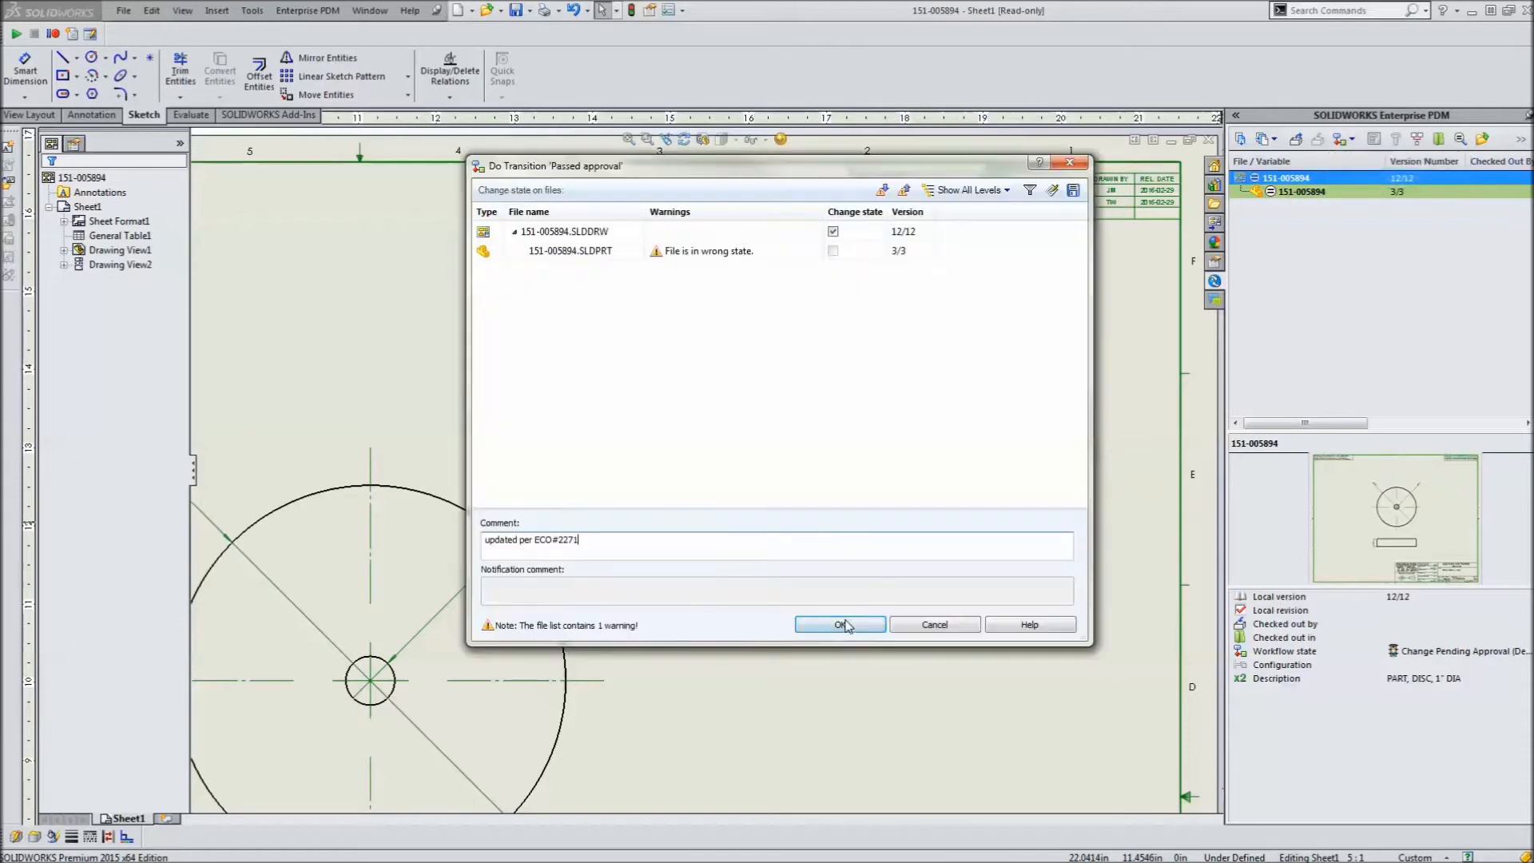
Confirm the Passed approval transition so revision P3 for CO 2271 heads the revision table.
{"action": "left_click", "coordinate": [839, 625]}
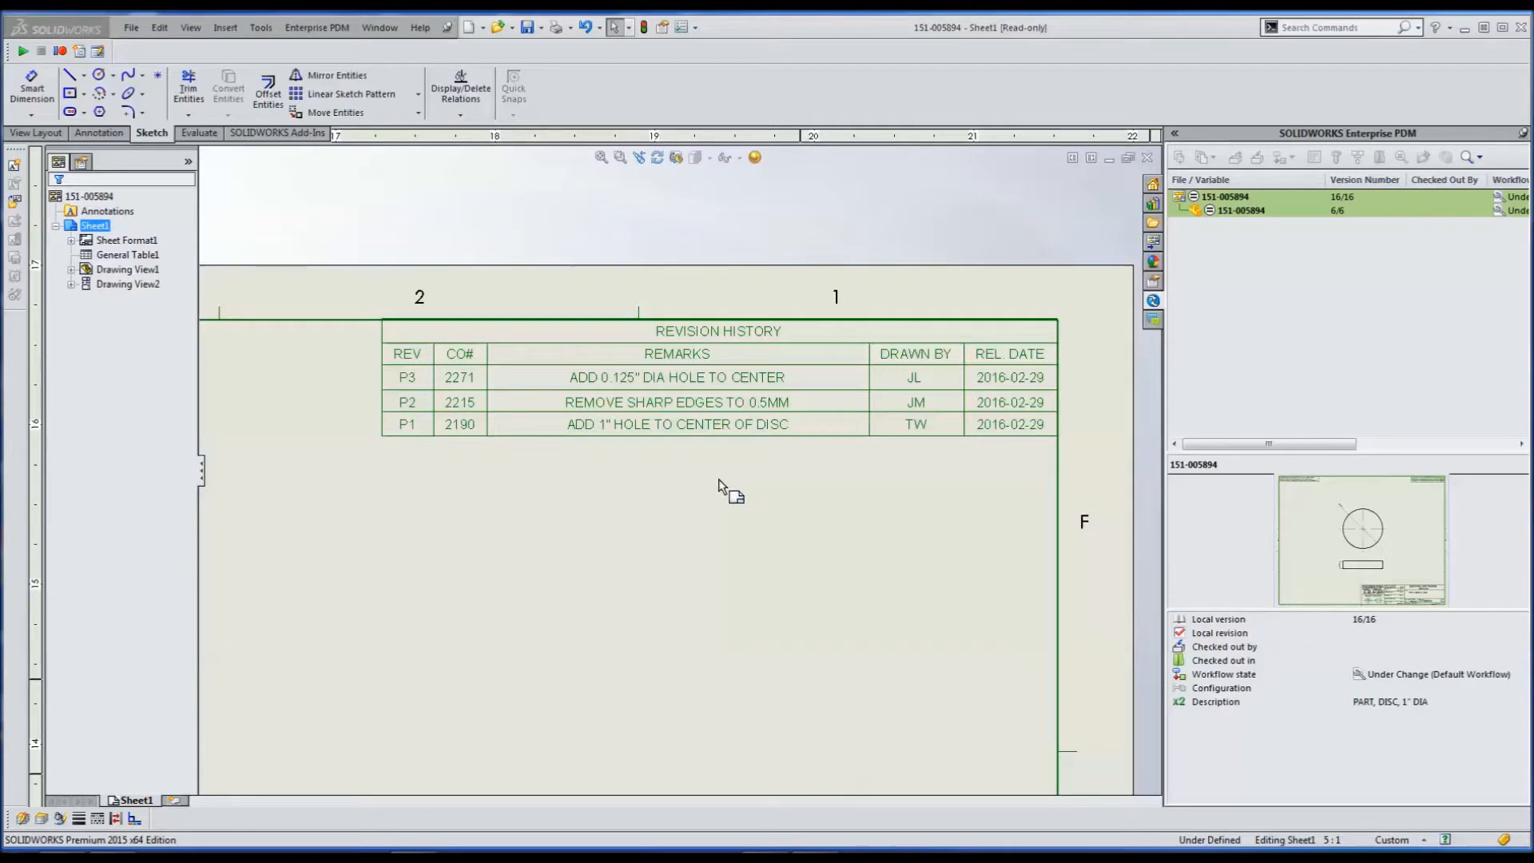
{"action": "mouse_move", "coordinate": [714, 476]}
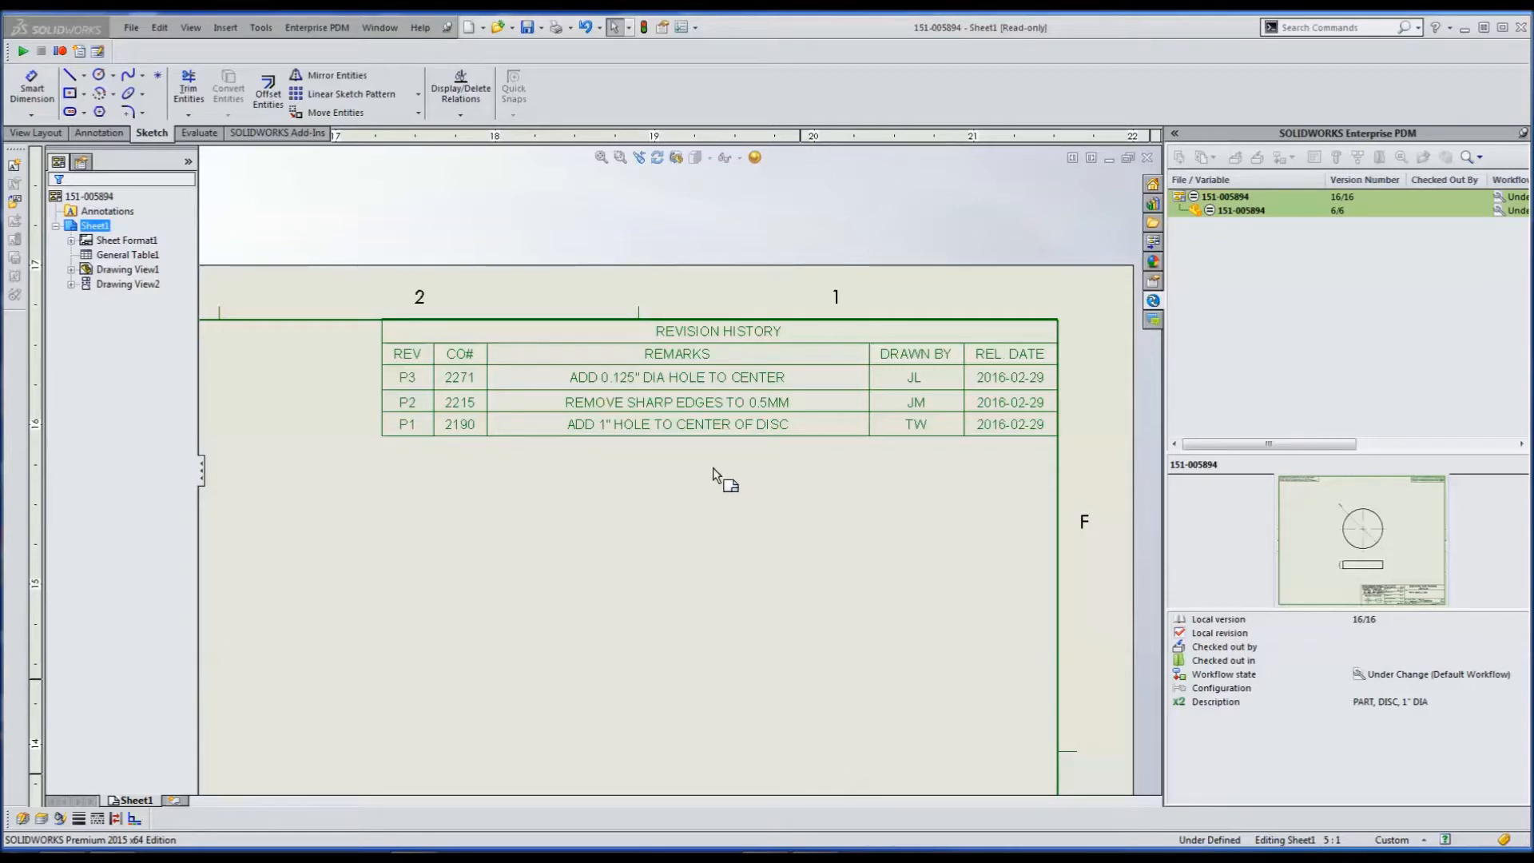
{"action": "left_click", "coordinate": [717, 401]}
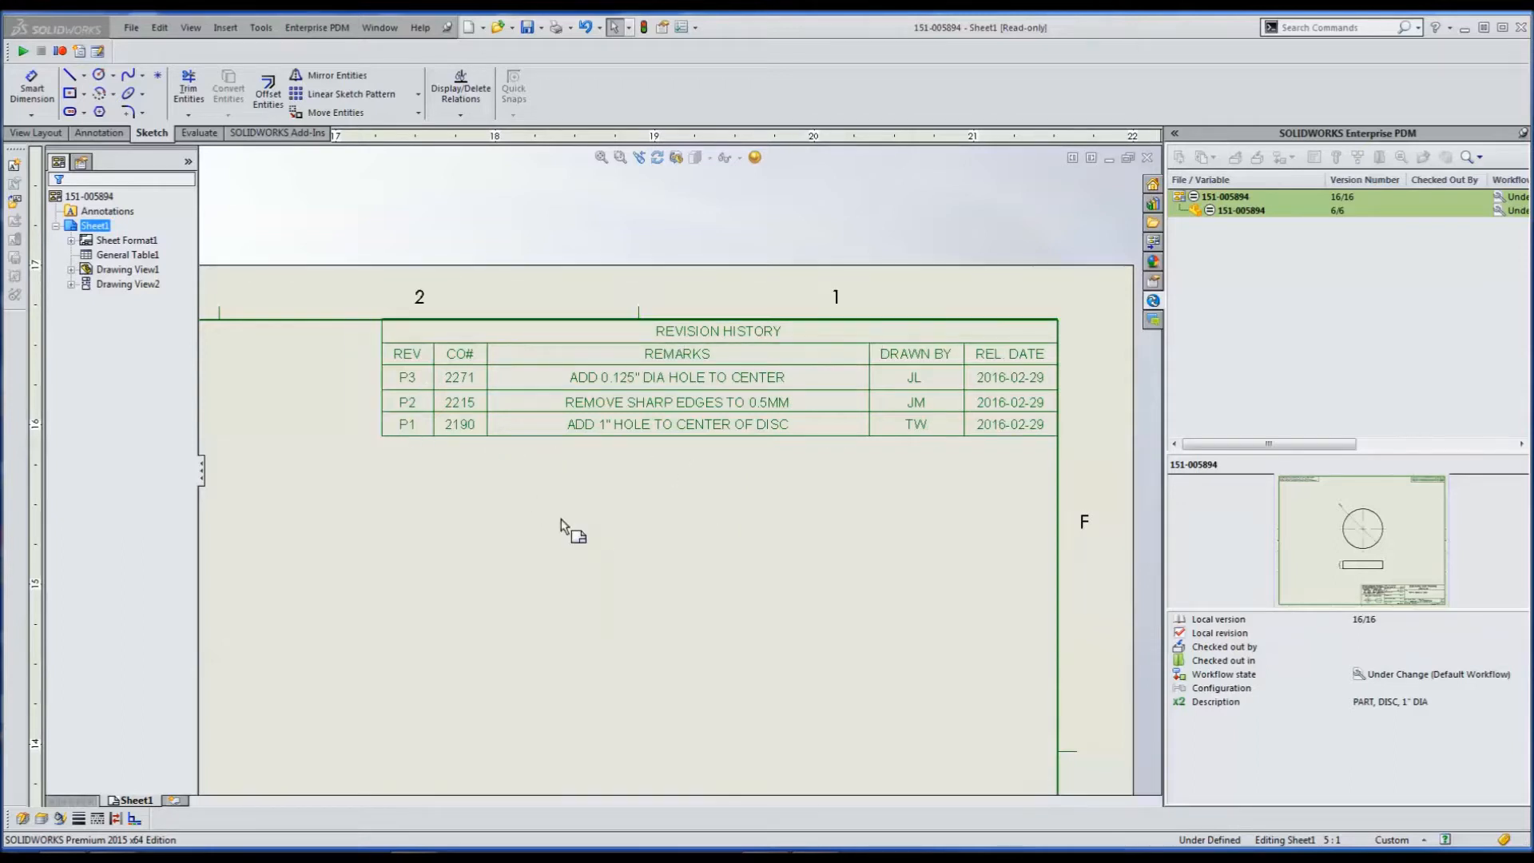
{"action": "mouse_move", "coordinate": [470, 479]}
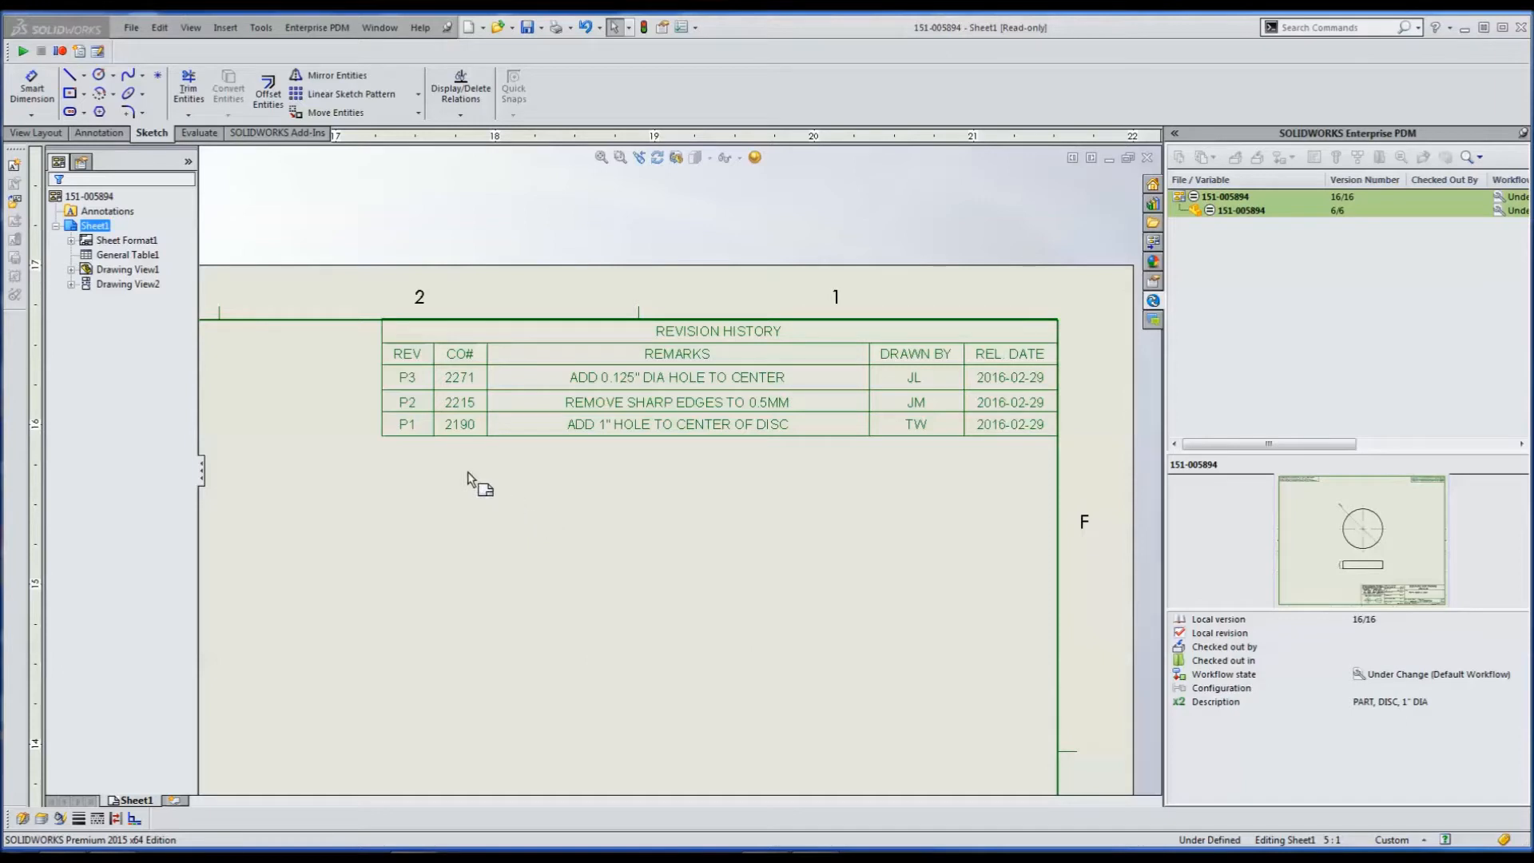
{"action": "mouse_move", "coordinate": [416, 469]}
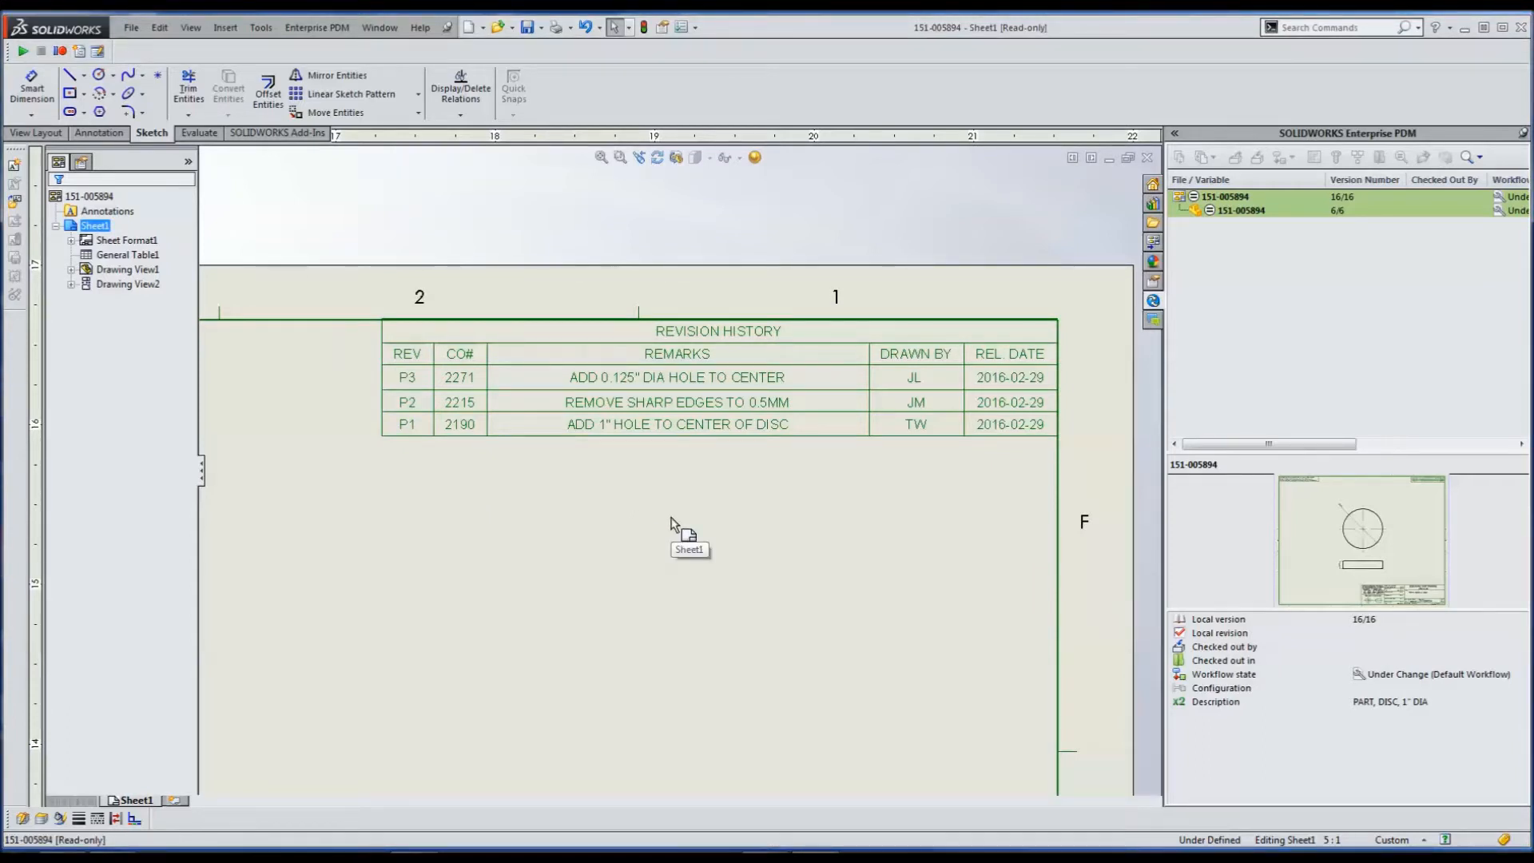
{"action": "mouse_move", "coordinate": [665, 524]}
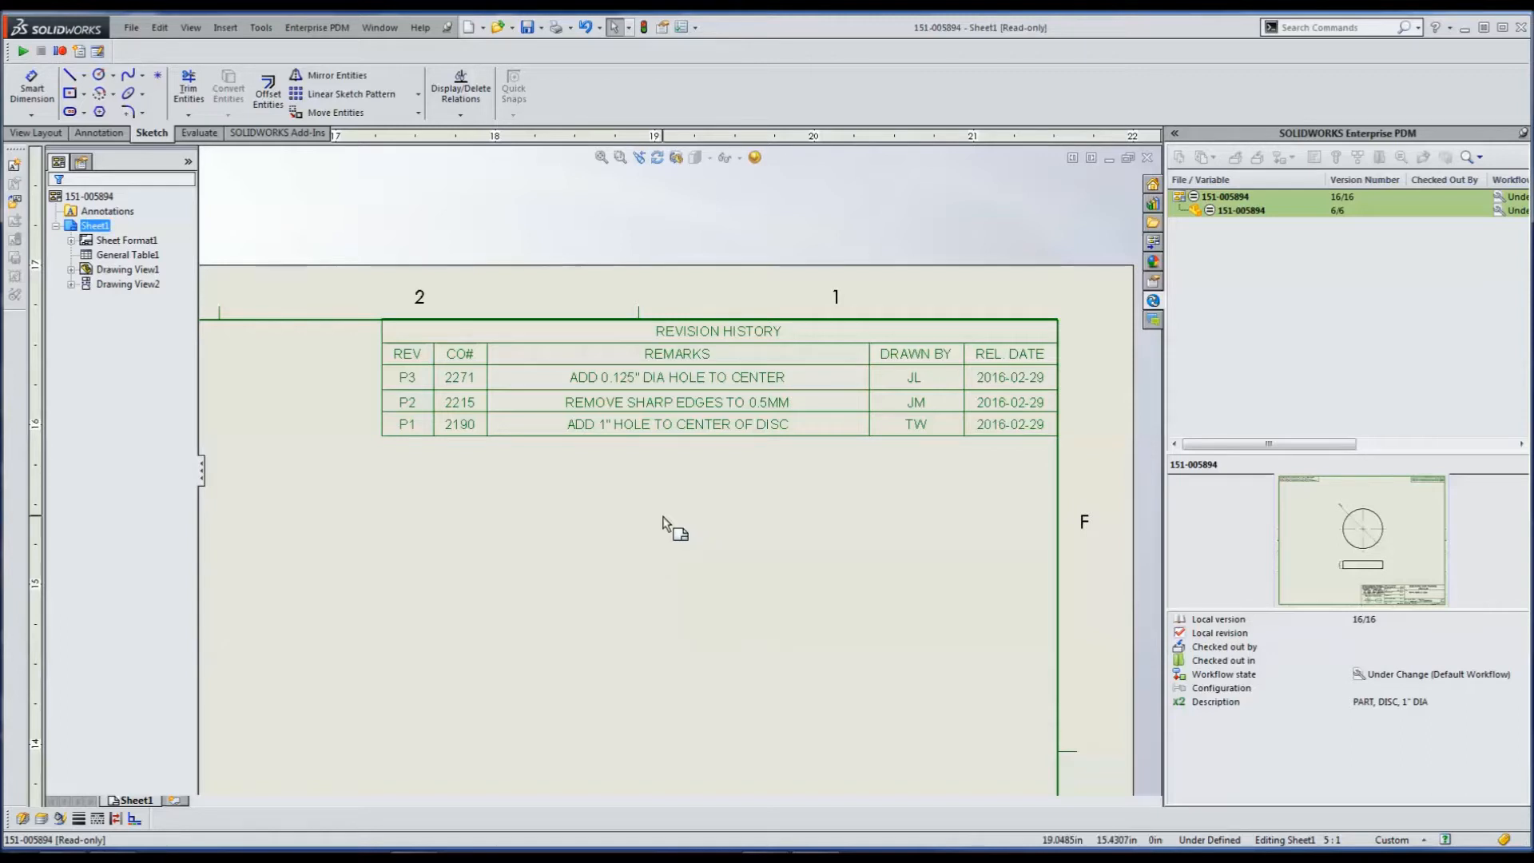
{"action": "mouse_move", "coordinate": [595, 489]}
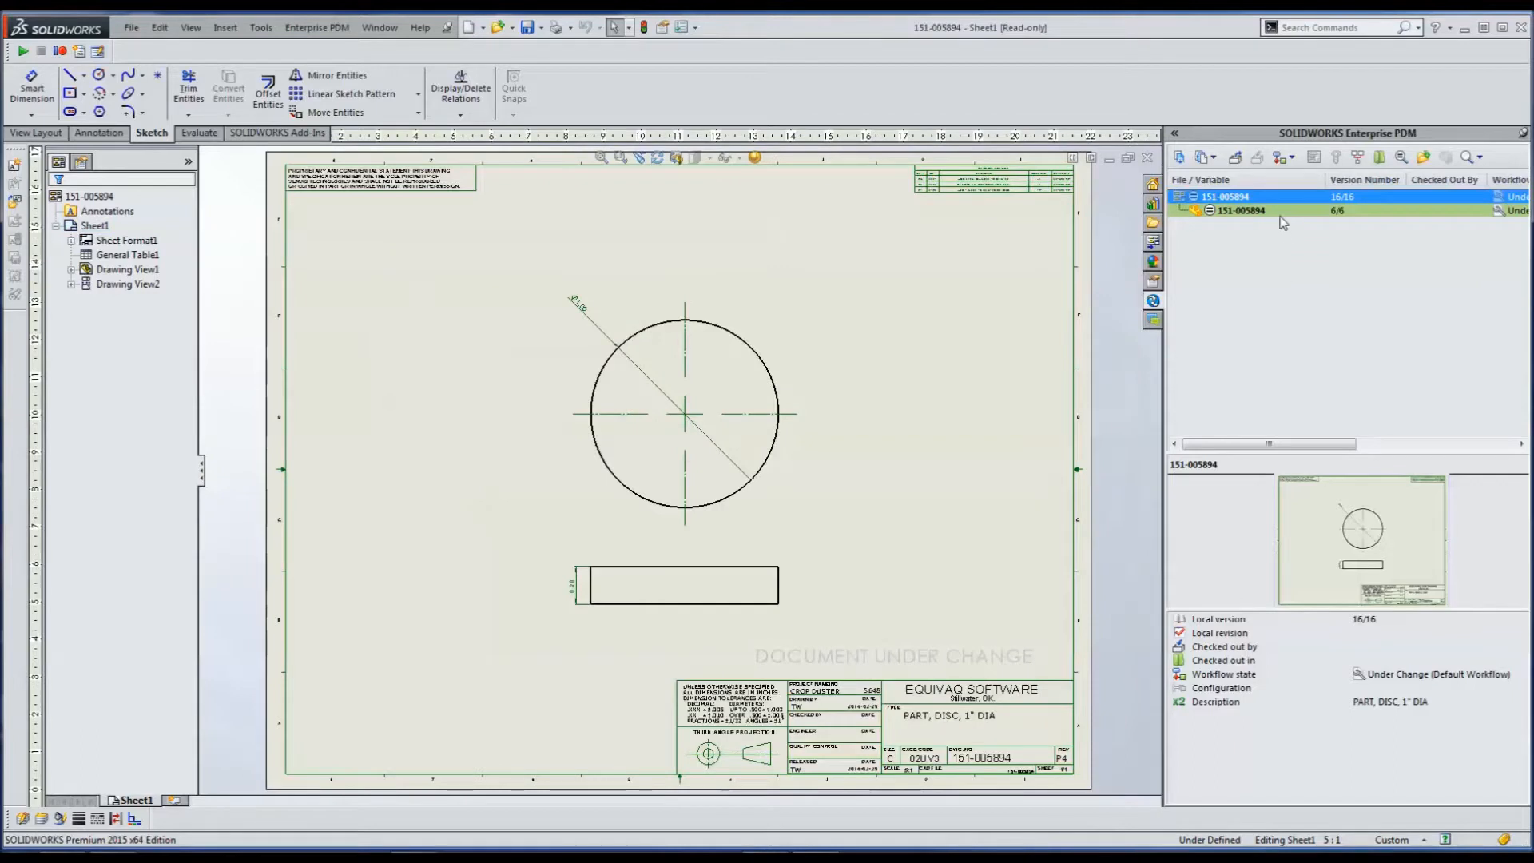
Check out the disc drawing and its part from the vault for editing.
{"action": "left_click", "coordinate": [1240, 211]}
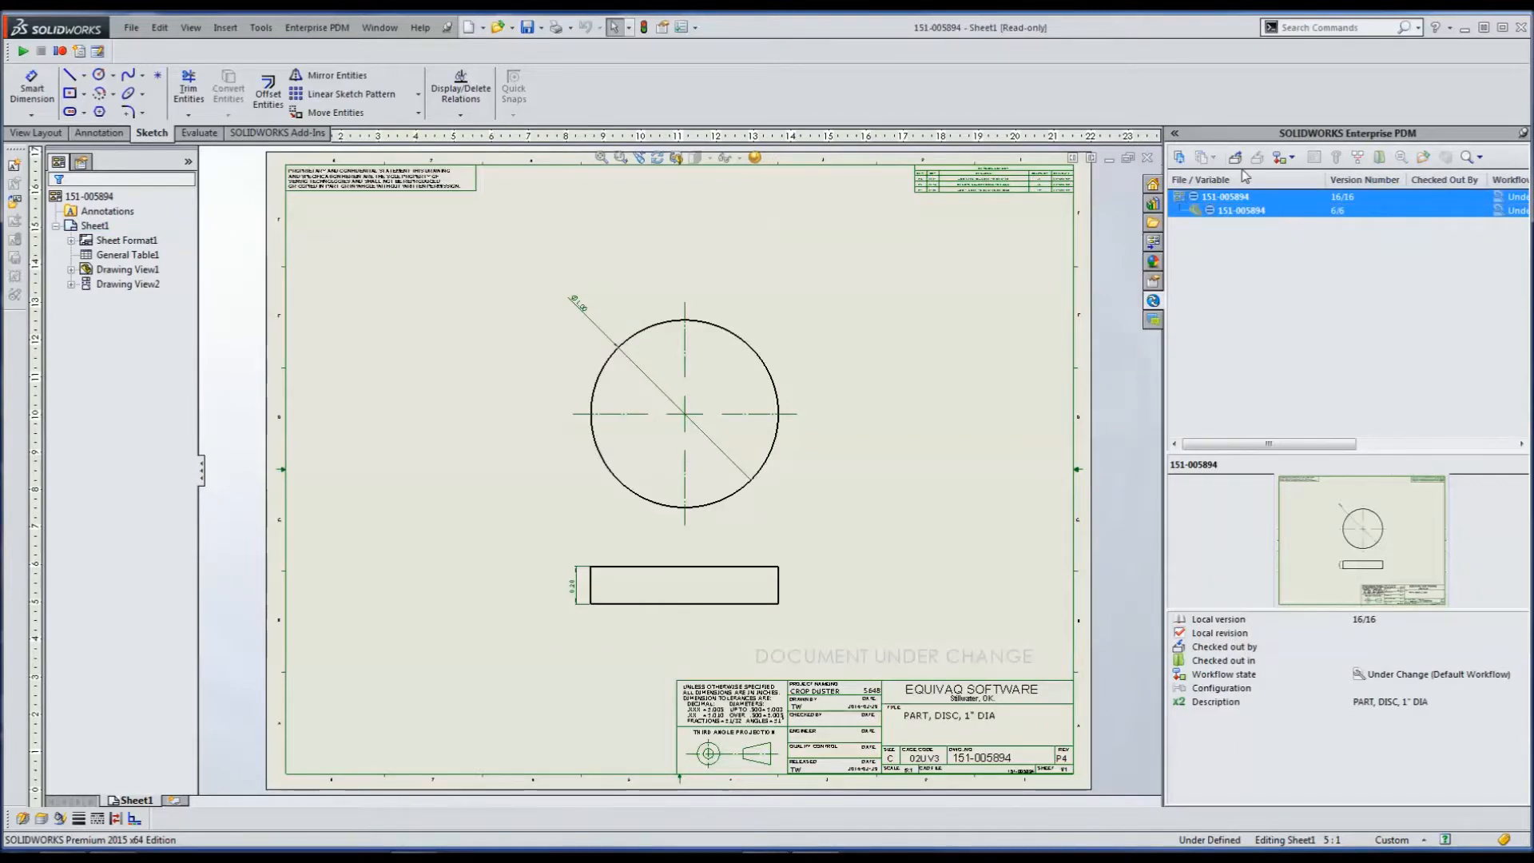
{"action": "mouse_move", "coordinate": [1233, 158]}
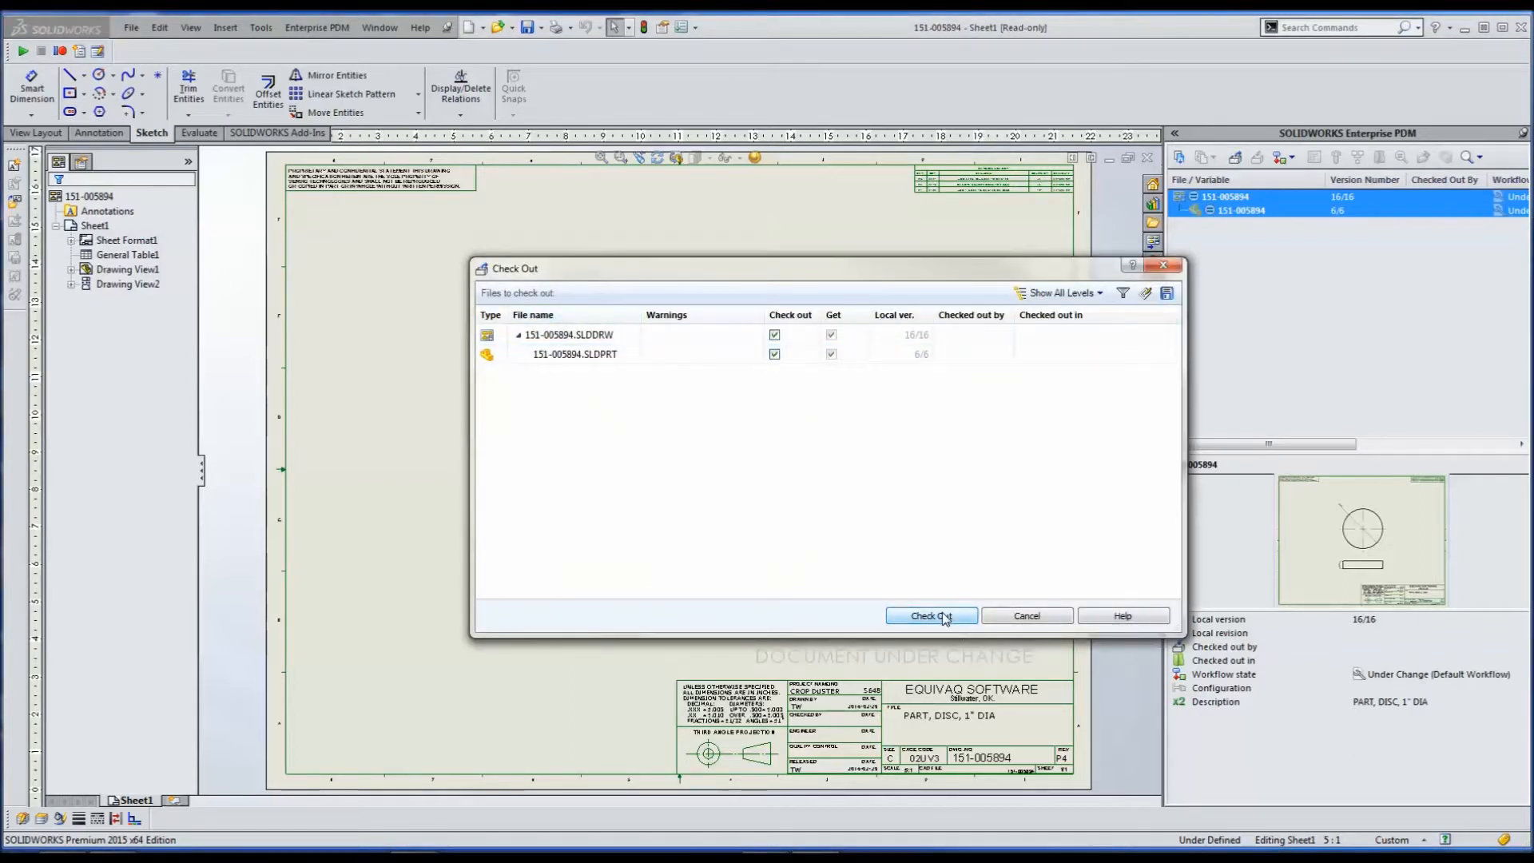
{"action": "left_click", "coordinate": [930, 615]}
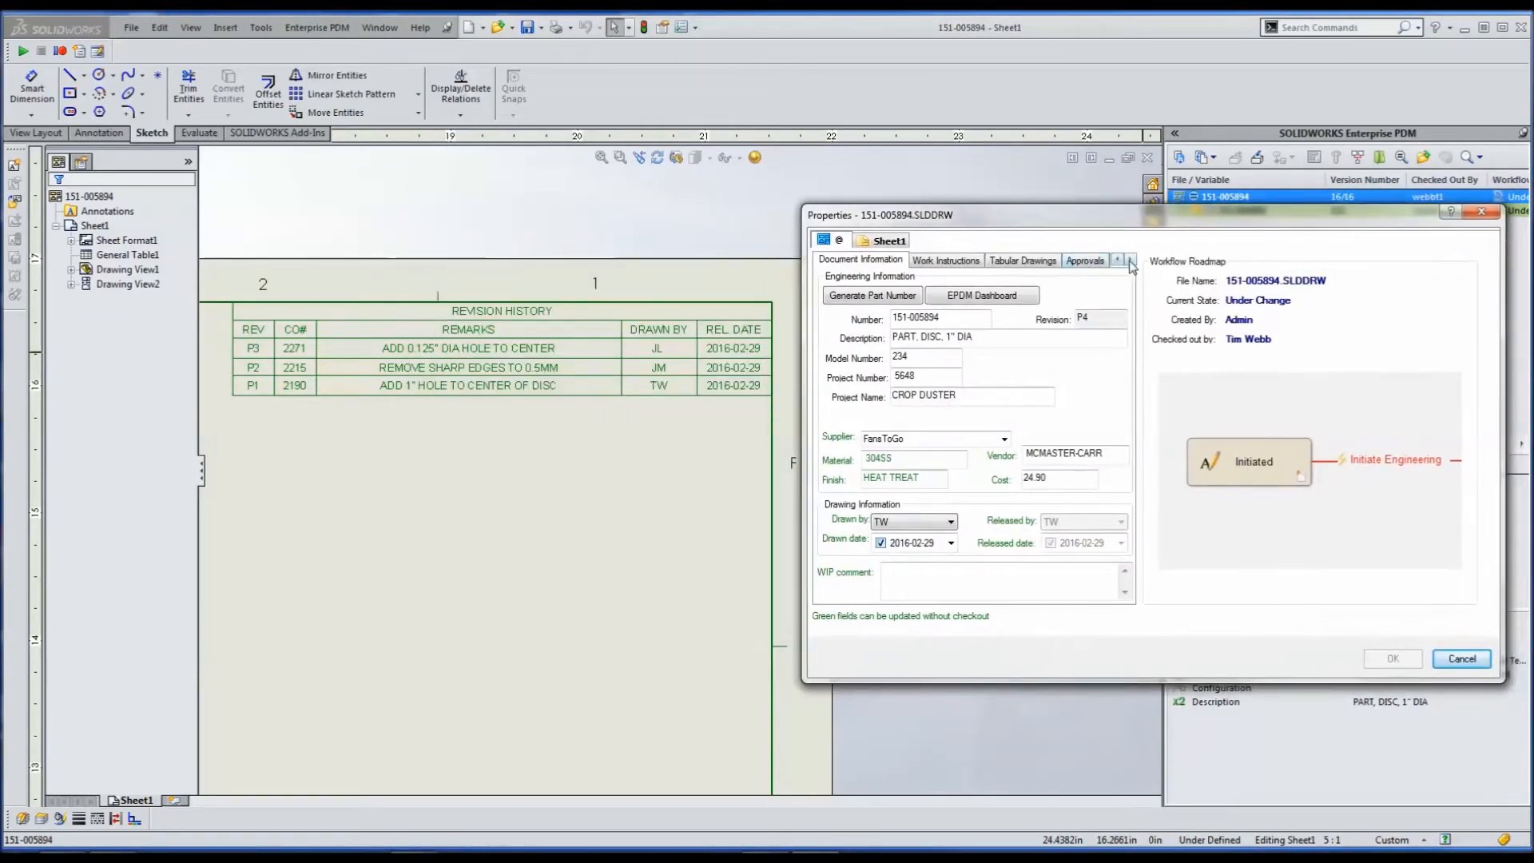
{"action": "left_click", "coordinate": [1130, 261]}
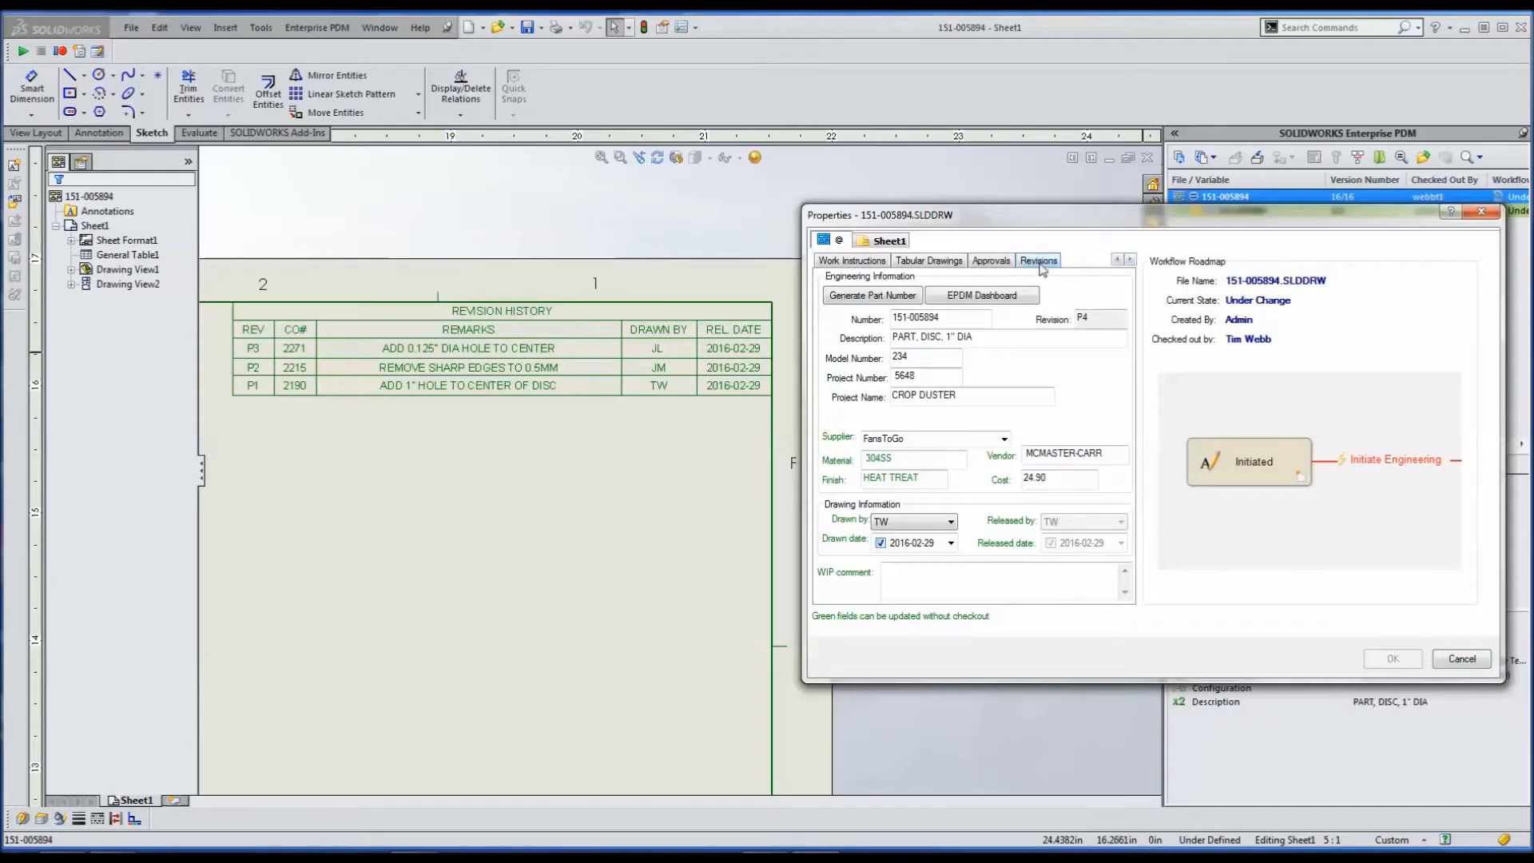
{"action": "left_click", "coordinate": [1037, 259]}
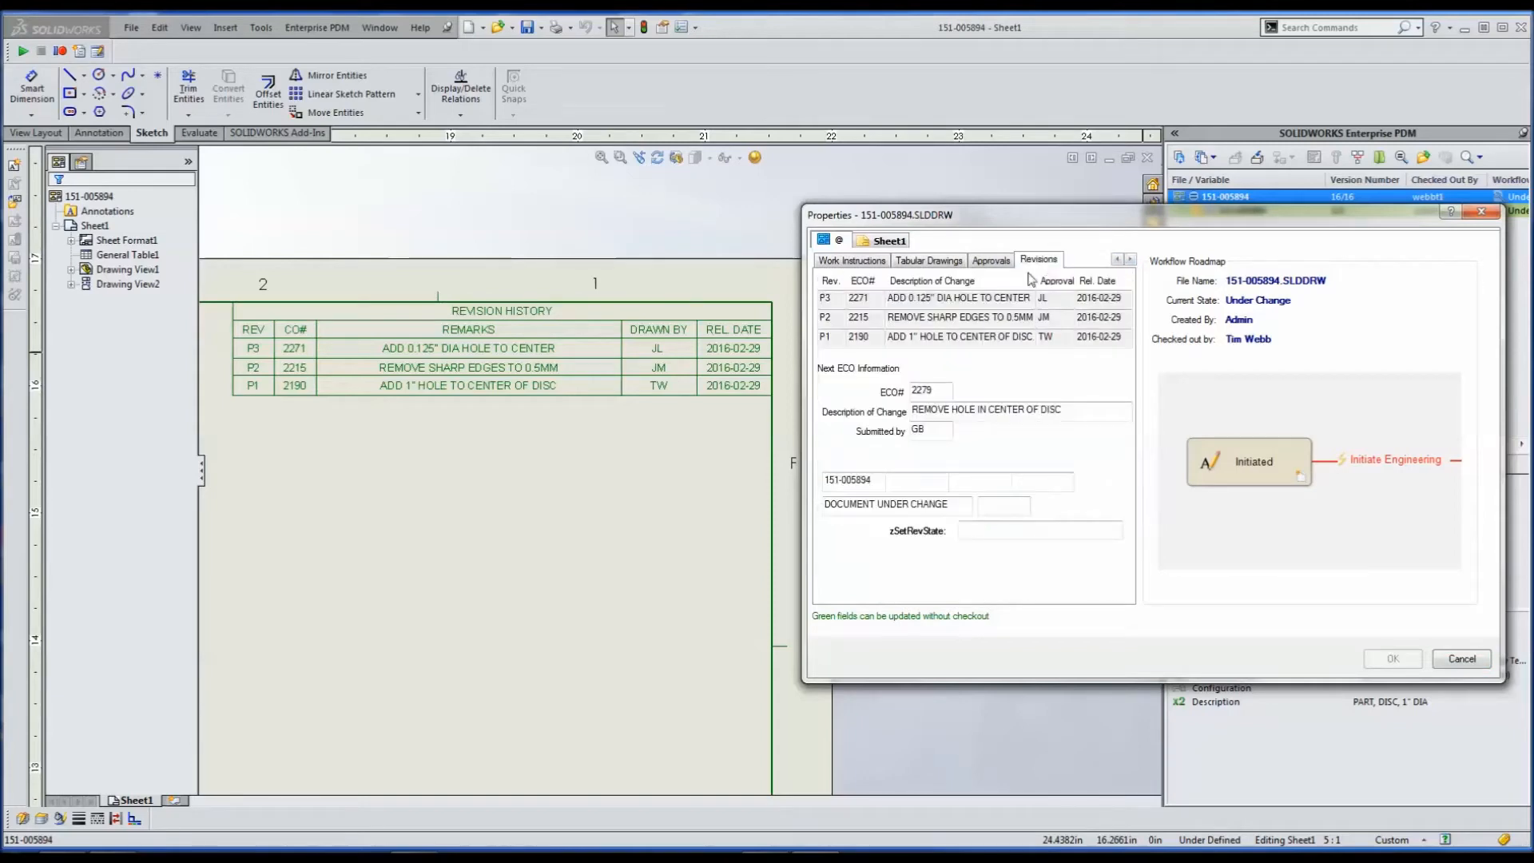
{"action": "mouse_move", "coordinate": [1083, 354]}
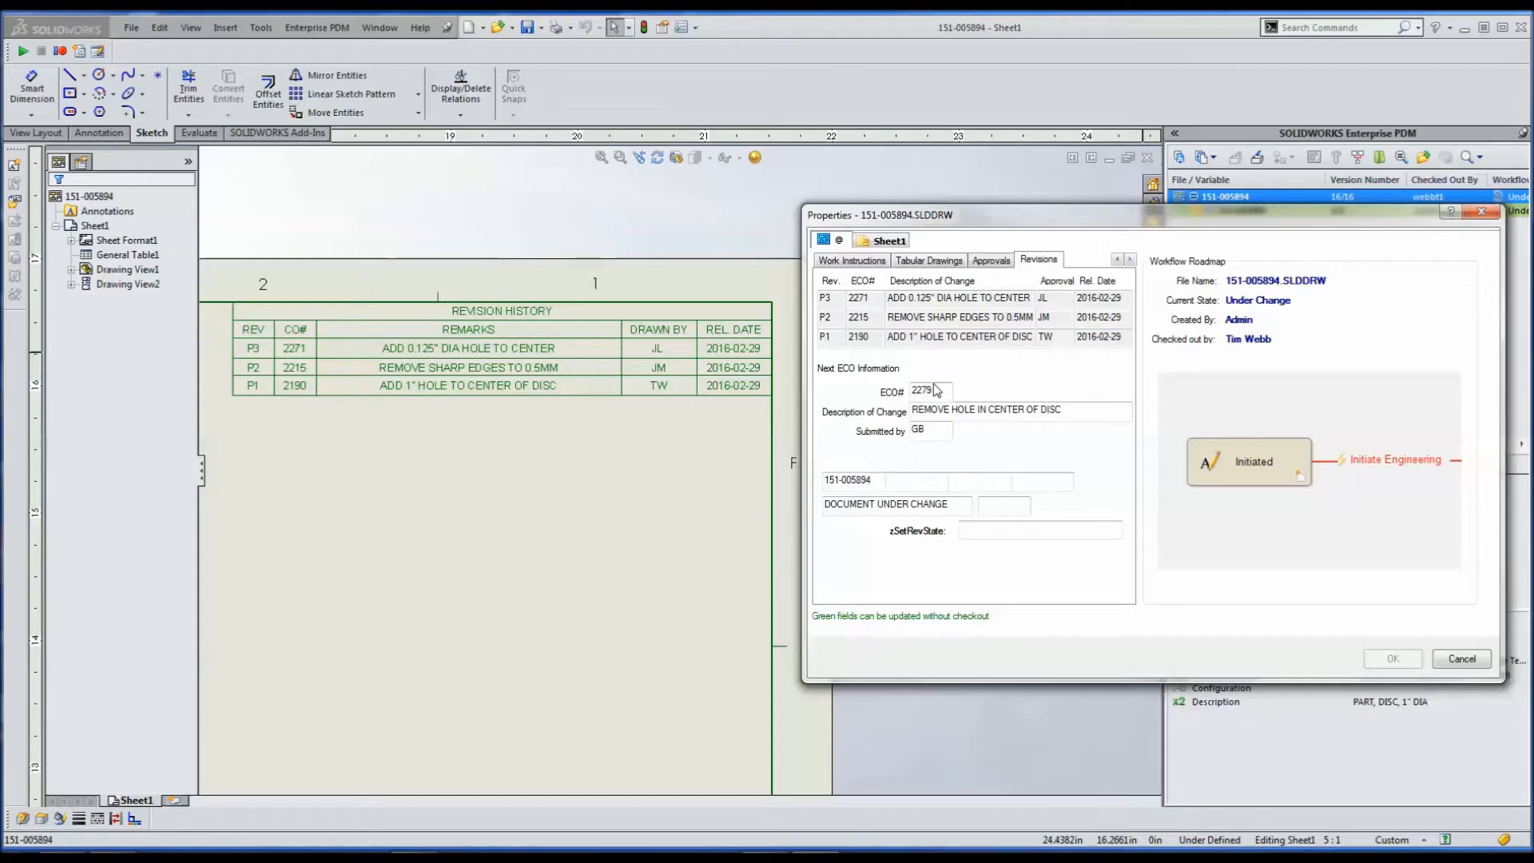
{"action": "mouse_move", "coordinate": [912, 460]}
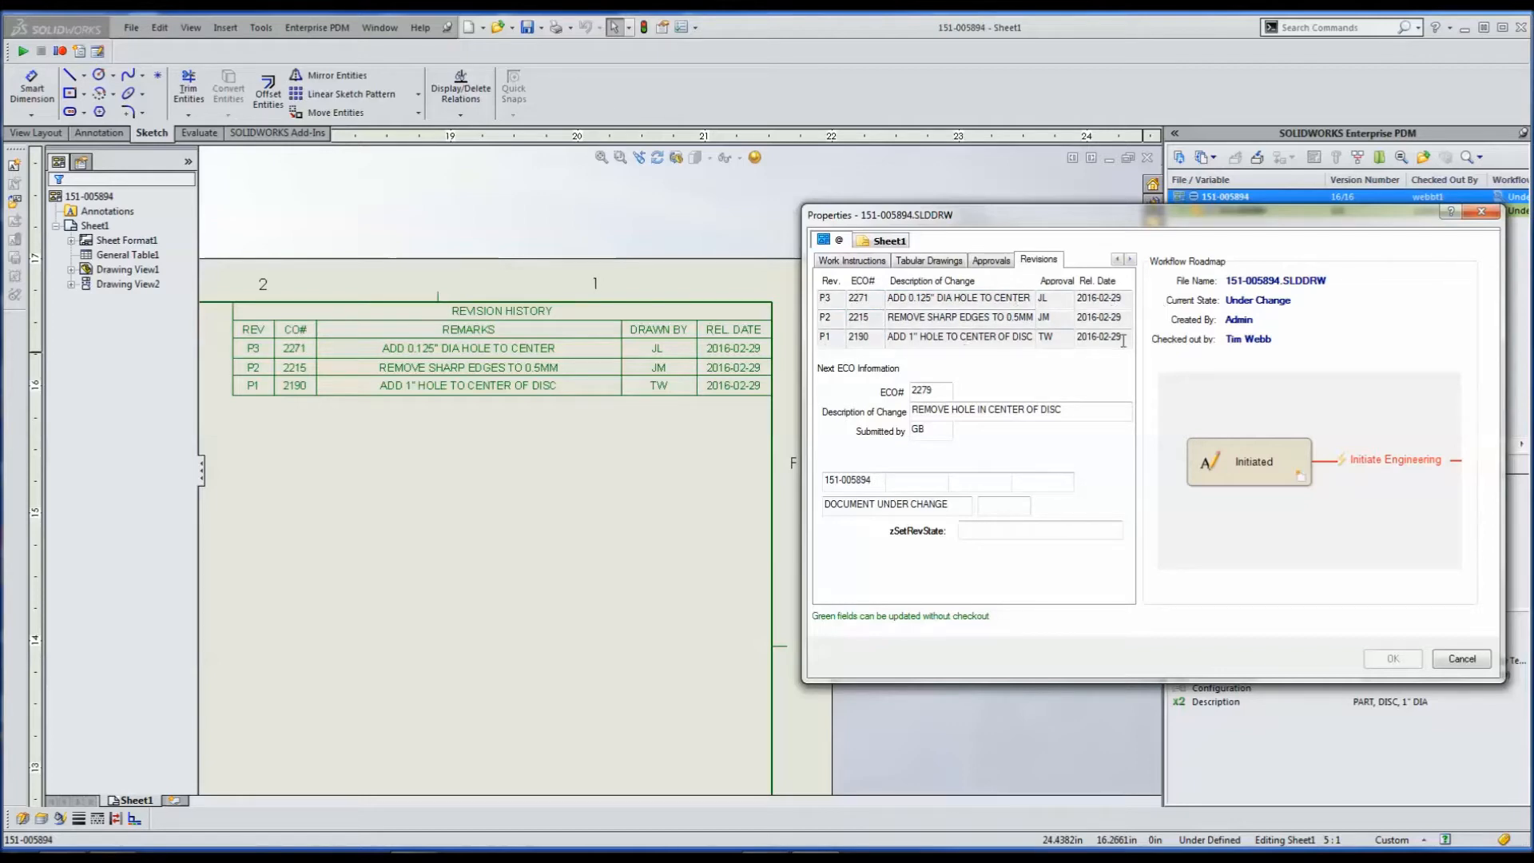
{"action": "left_click", "coordinate": [830, 297]}
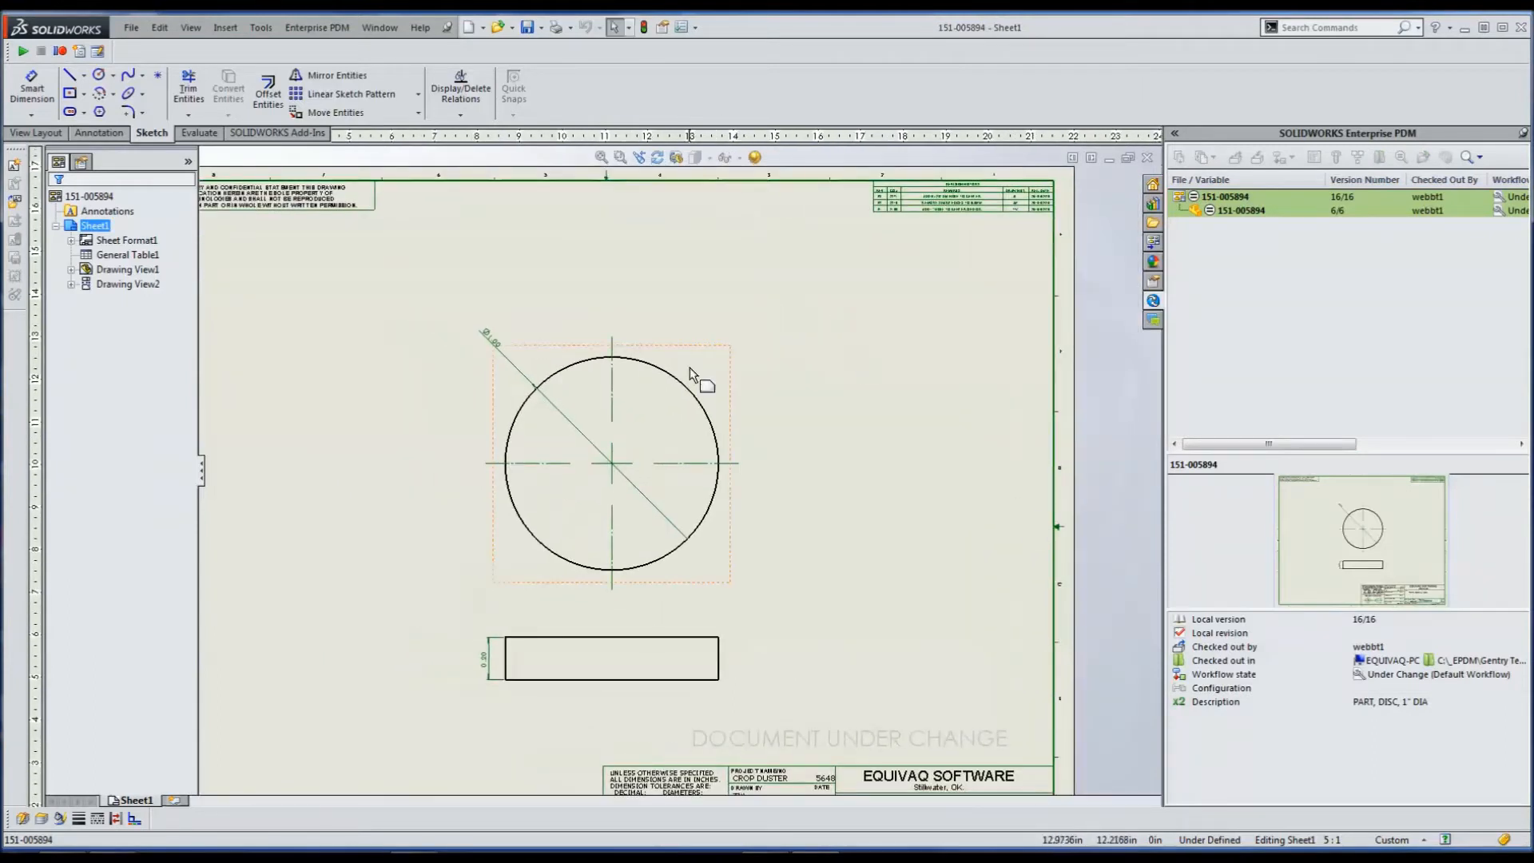
Set the Revisions Description of Change to ADD 1/2" HOLE IN CENTER OF DISC and save the card.
{"action": "left_click", "coordinate": [612, 462]}
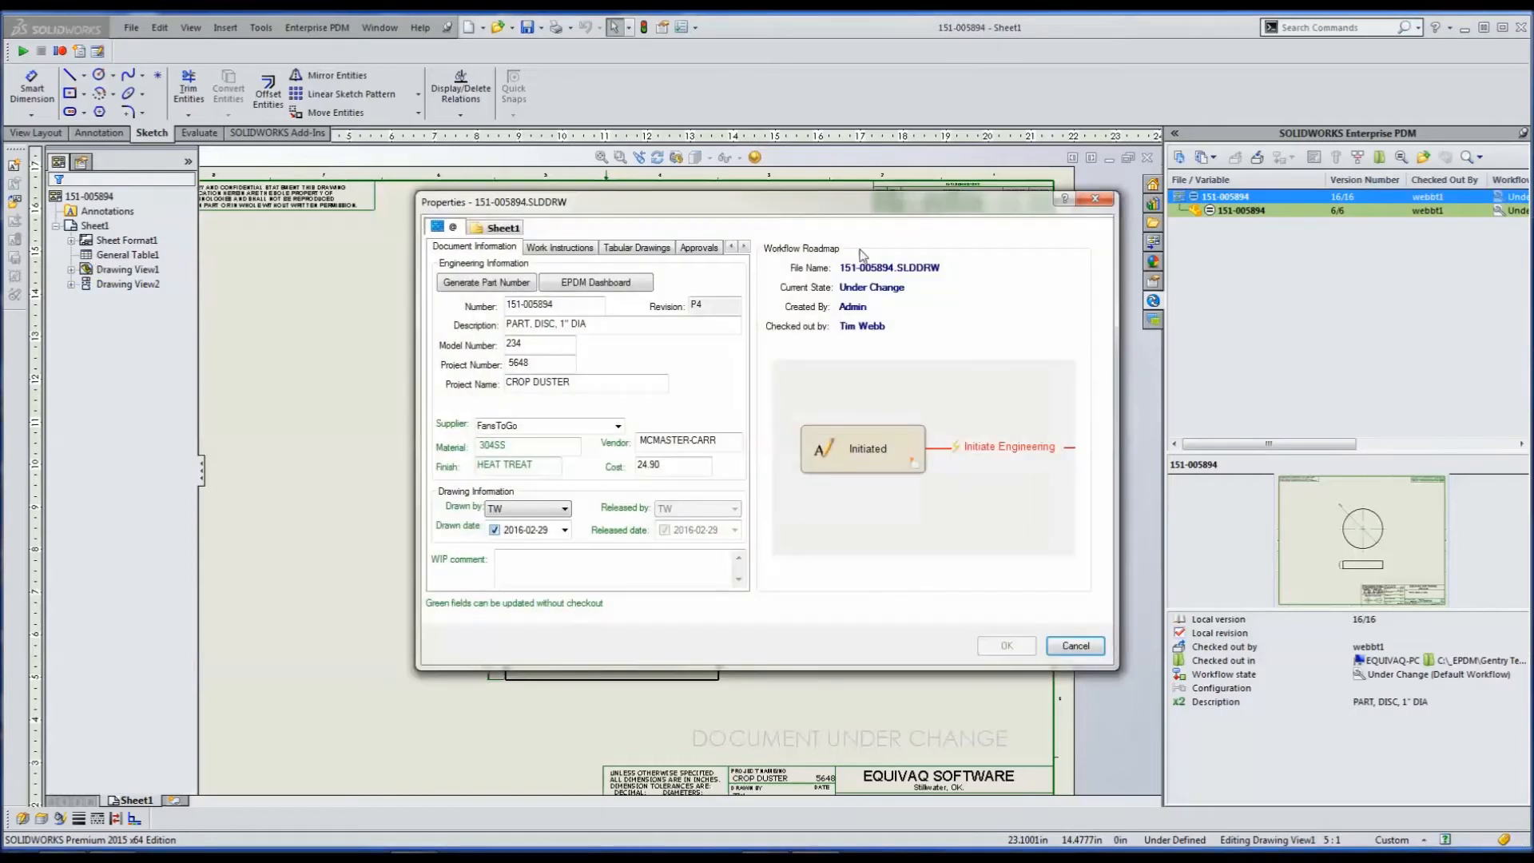
{"action": "left_click", "coordinate": [651, 246]}
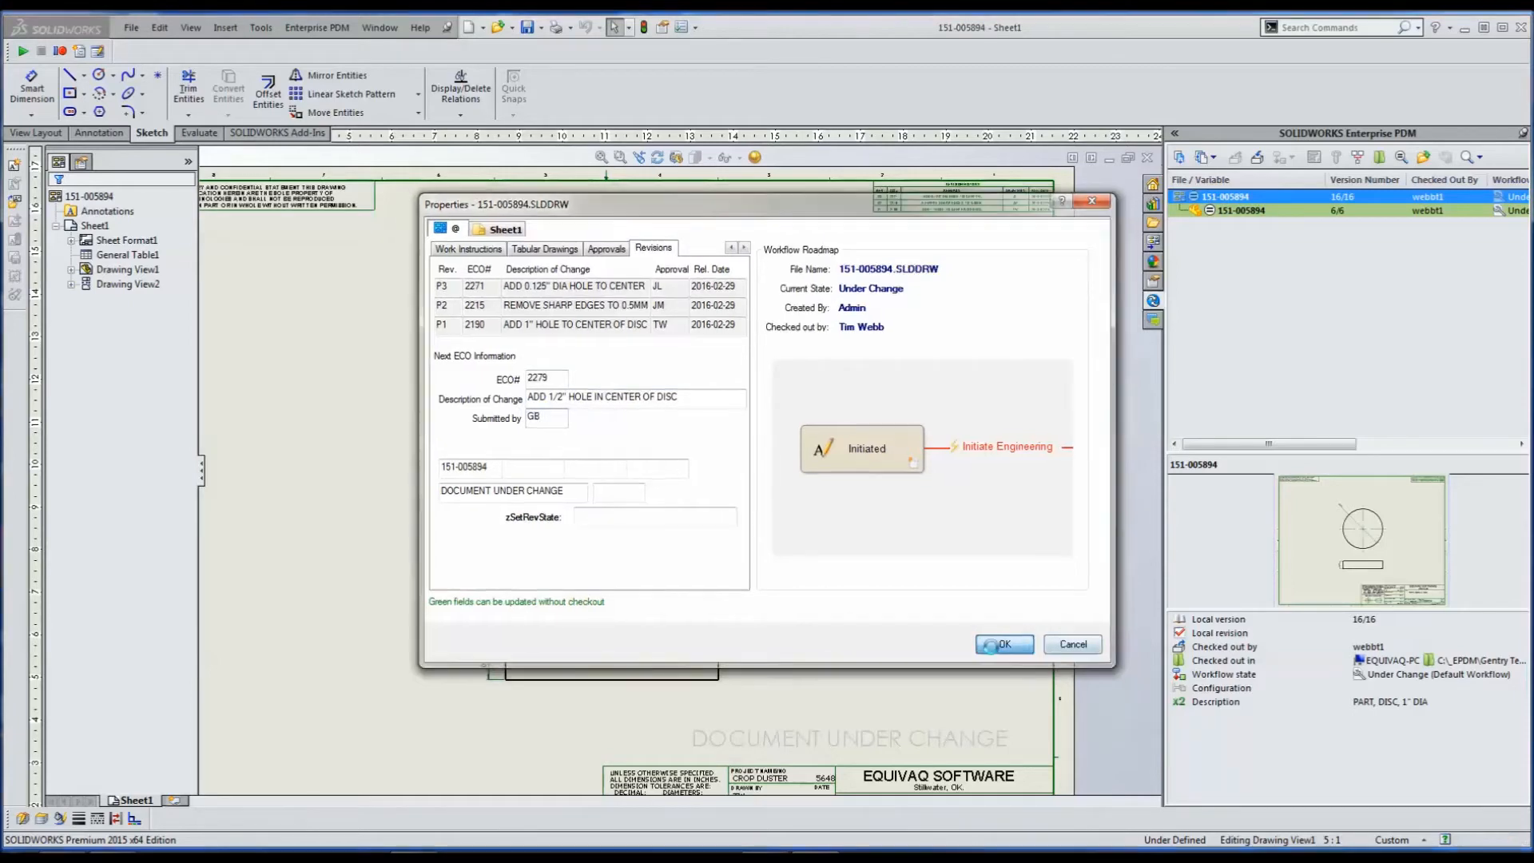
{"action": "left_click", "coordinate": [1002, 644]}
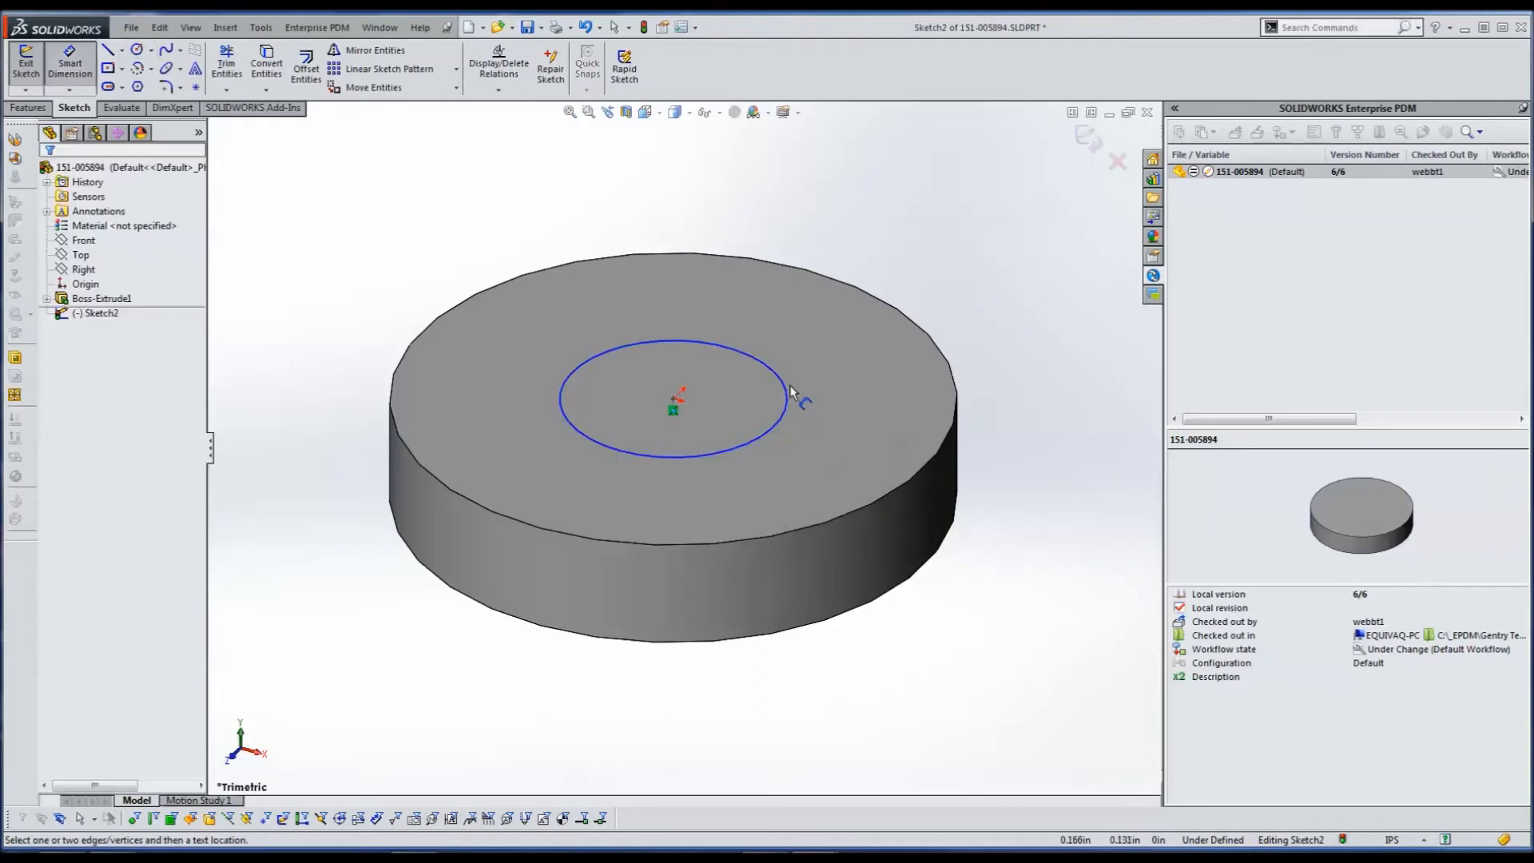
Dimension the center circle 0.500 and cut-extrude it Through All to form the hole.
{"action": "left_click", "coordinate": [748, 350]}
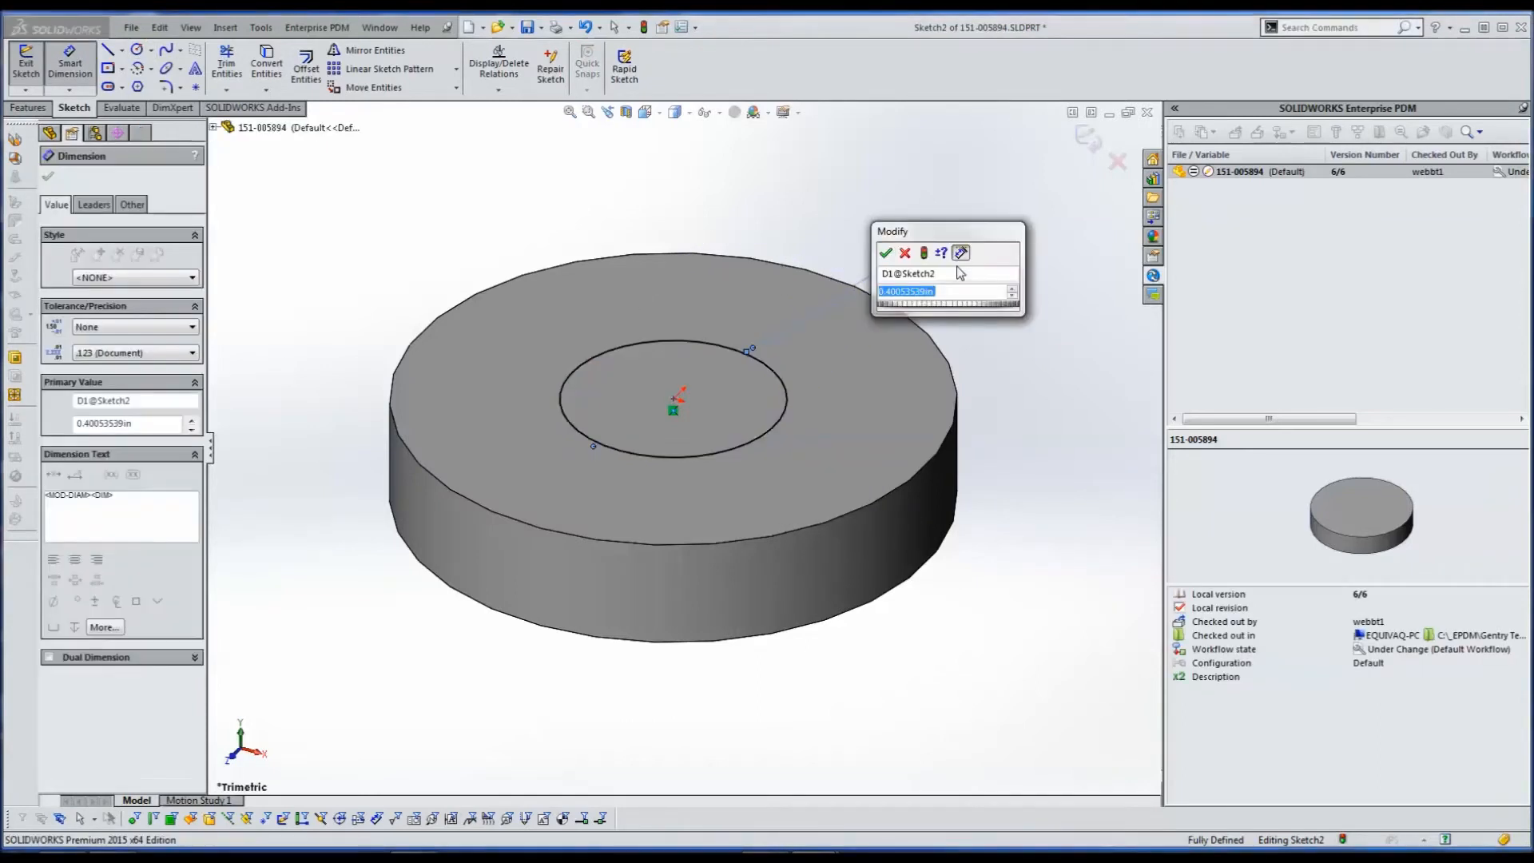
{"action": "left_click", "coordinate": [885, 254]}
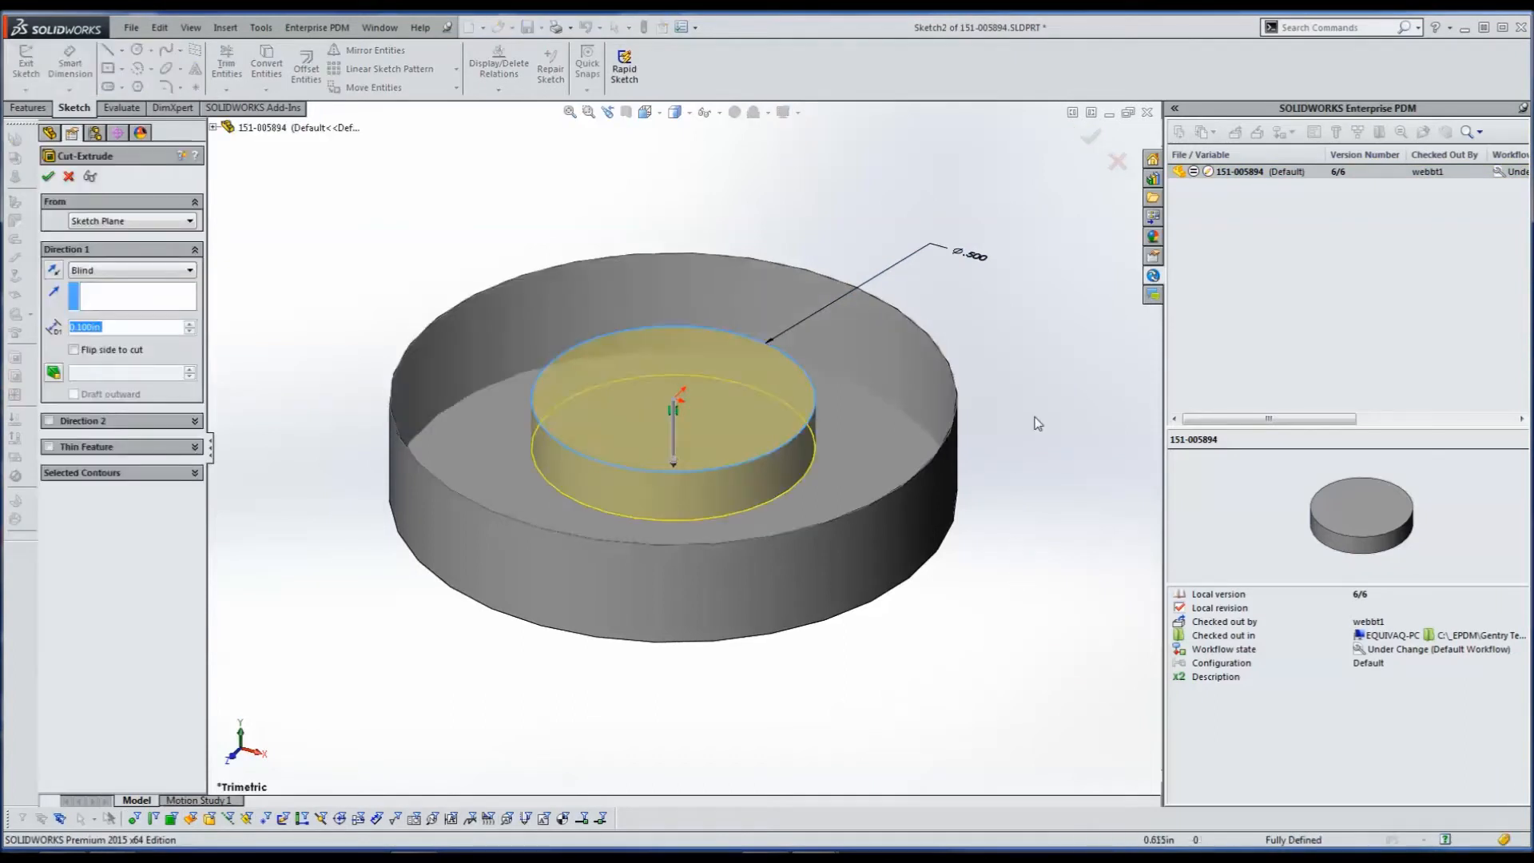
{"action": "left_click", "coordinate": [127, 270]}
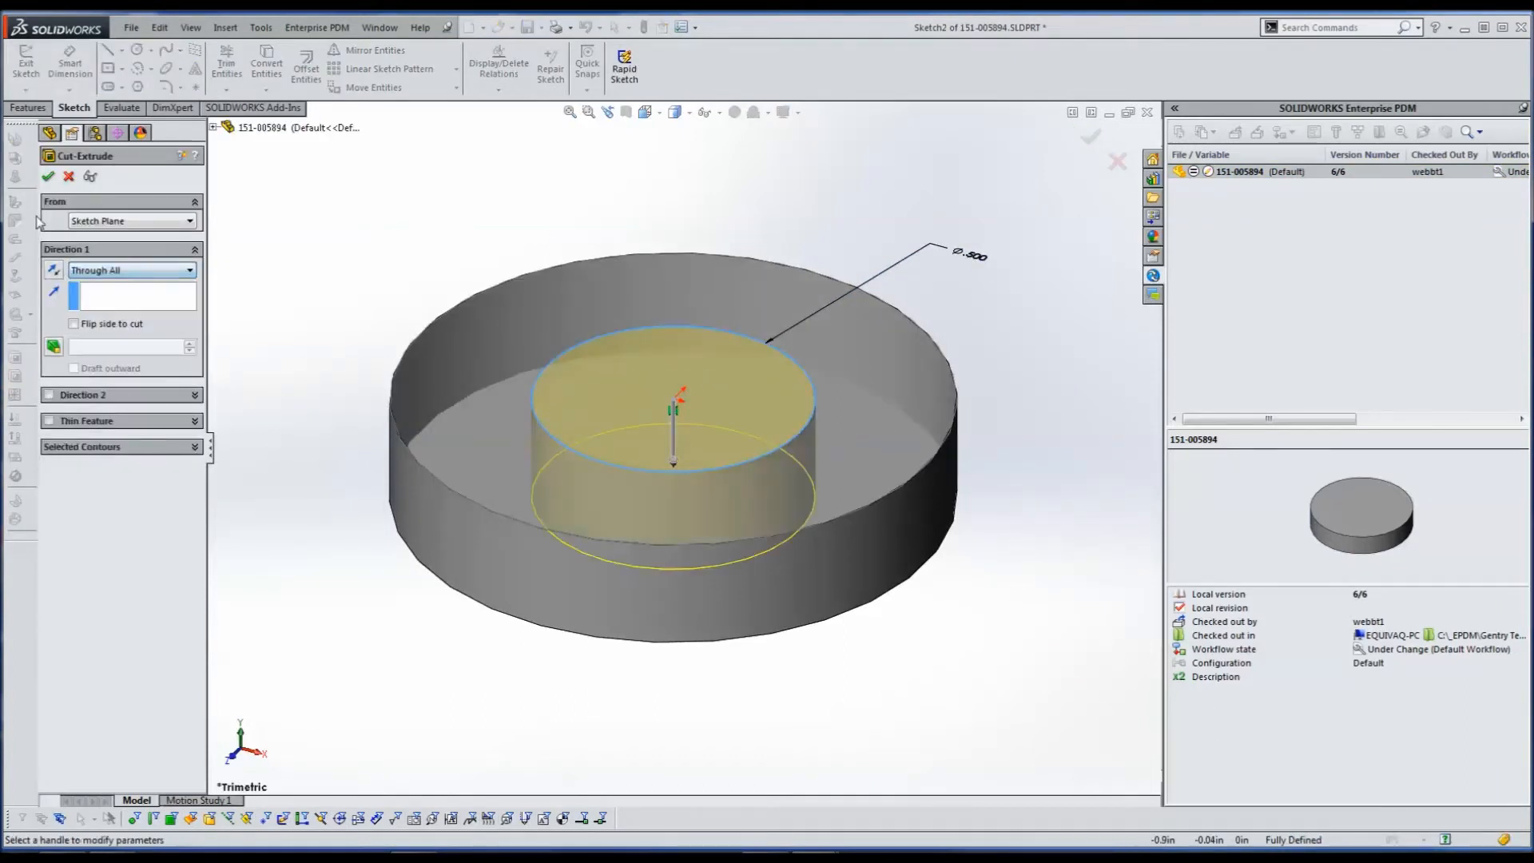
{"action": "left_click", "coordinate": [48, 175]}
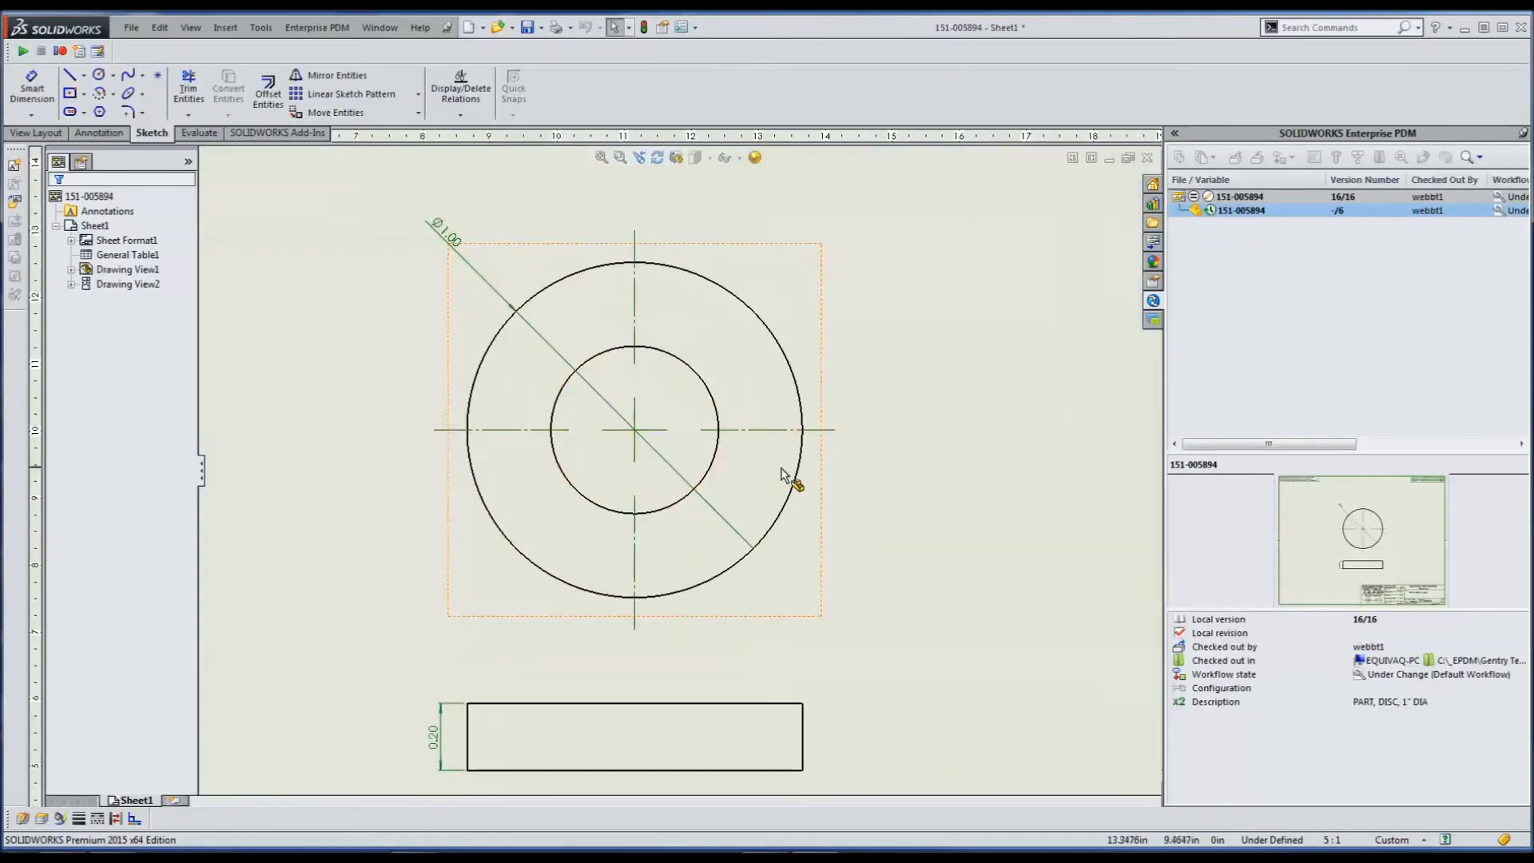
Zoom the drawing sheet to fit, showing the views with the new center hole.
{"action": "left_click", "coordinate": [32, 91]}
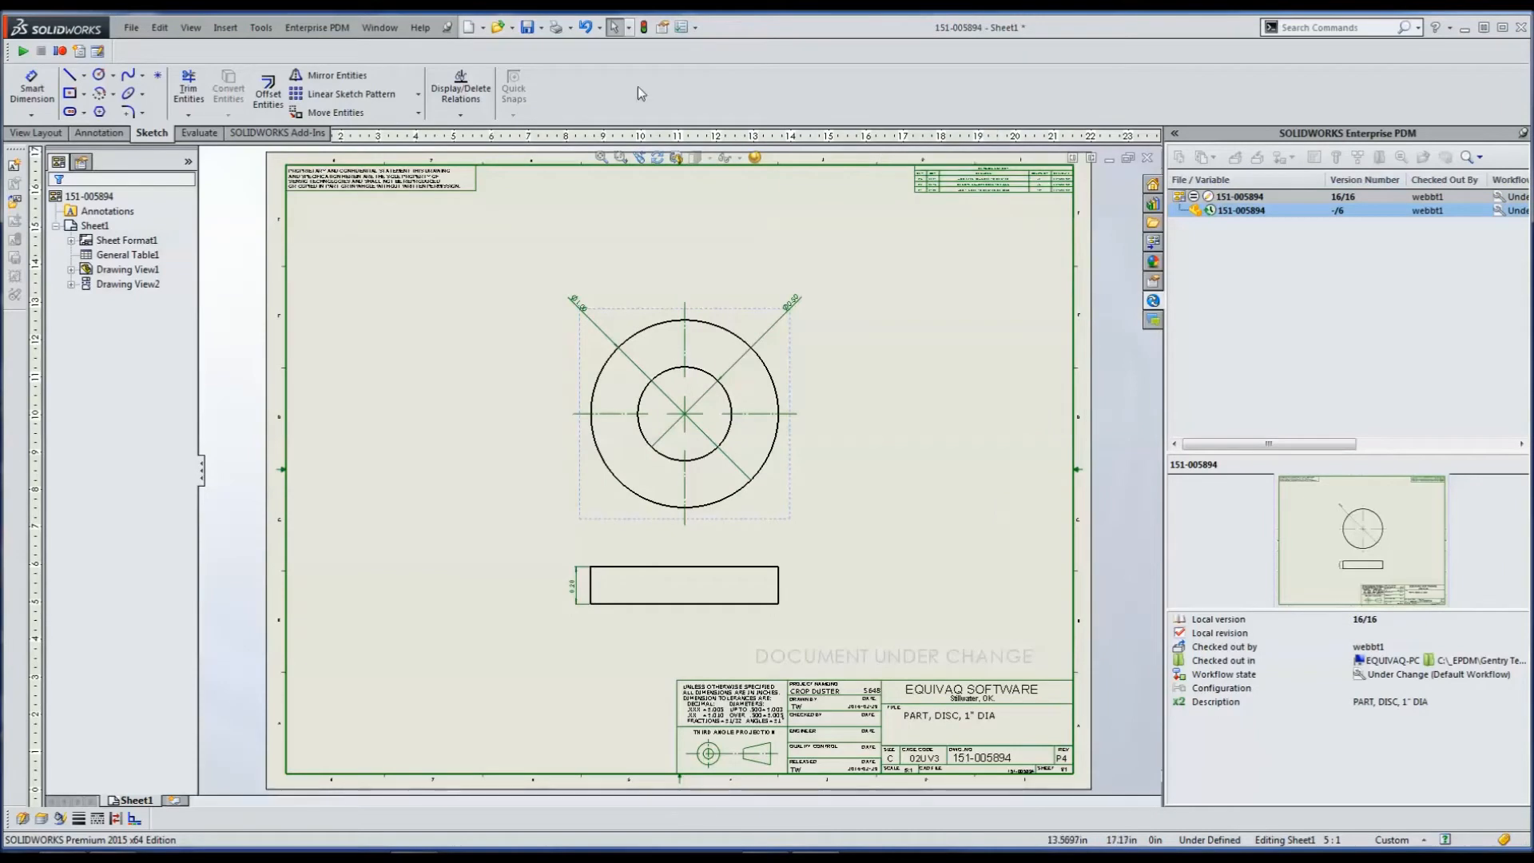
{"action": "left_click", "coordinate": [1243, 197]}
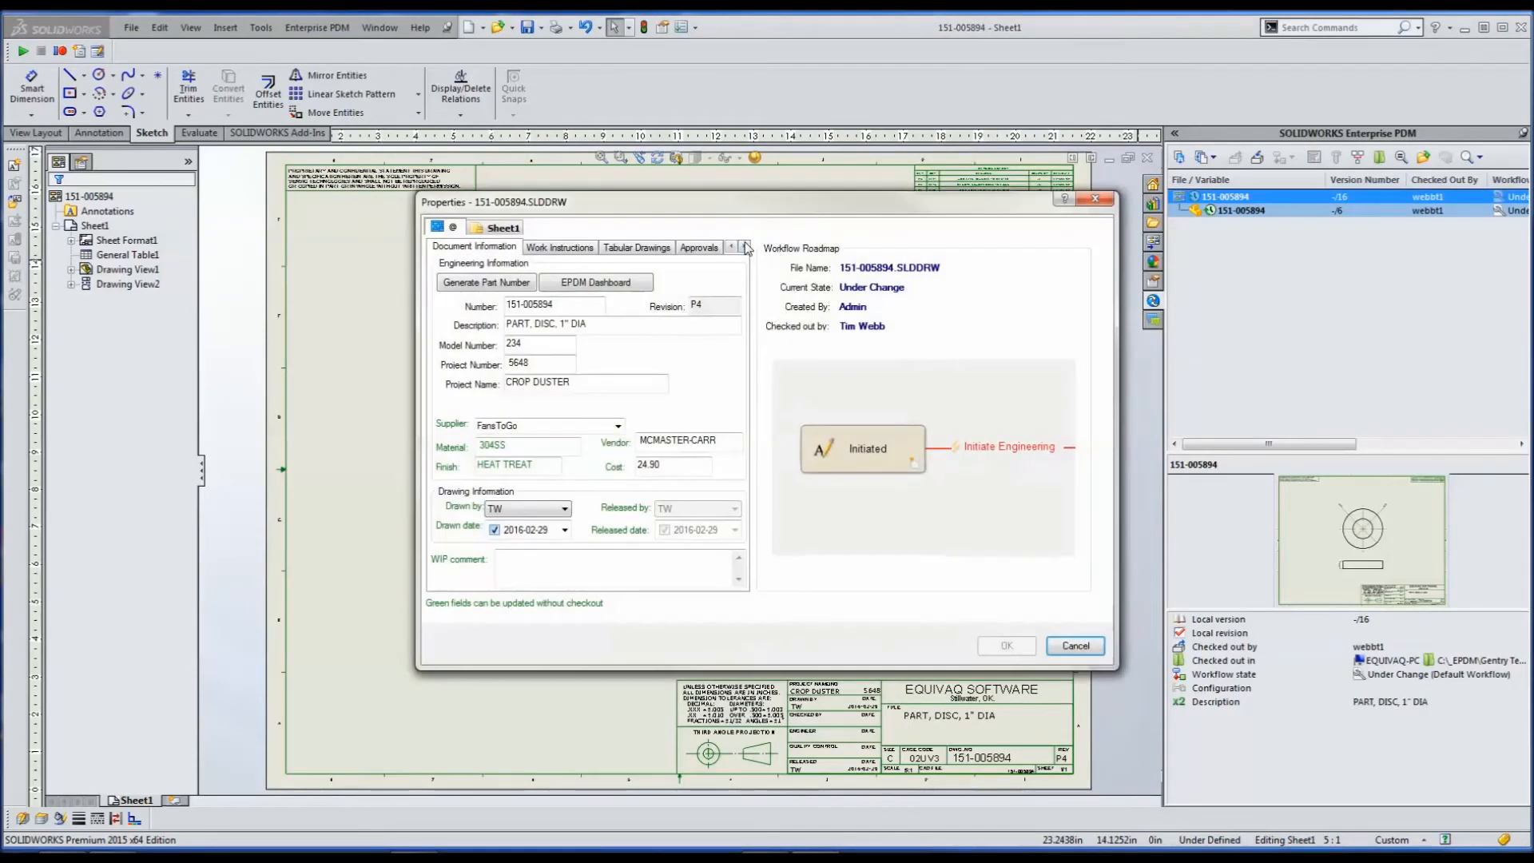
Review the Revisions tab listing past revisions and Next ECO 2279, then close the card.
{"action": "left_click", "coordinate": [743, 246]}
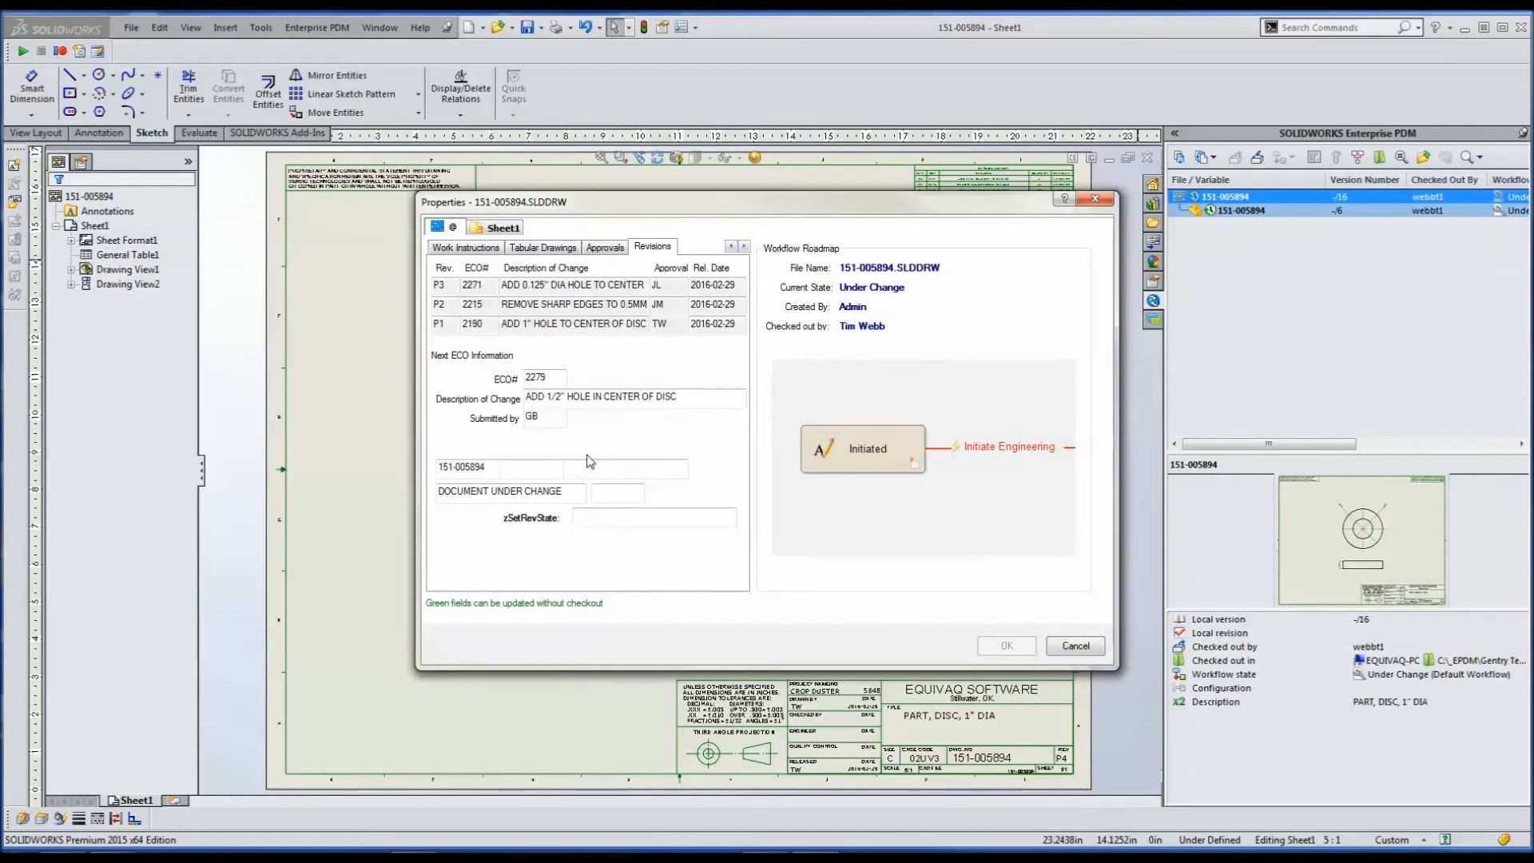
{"action": "mouse_move", "coordinate": [569, 448]}
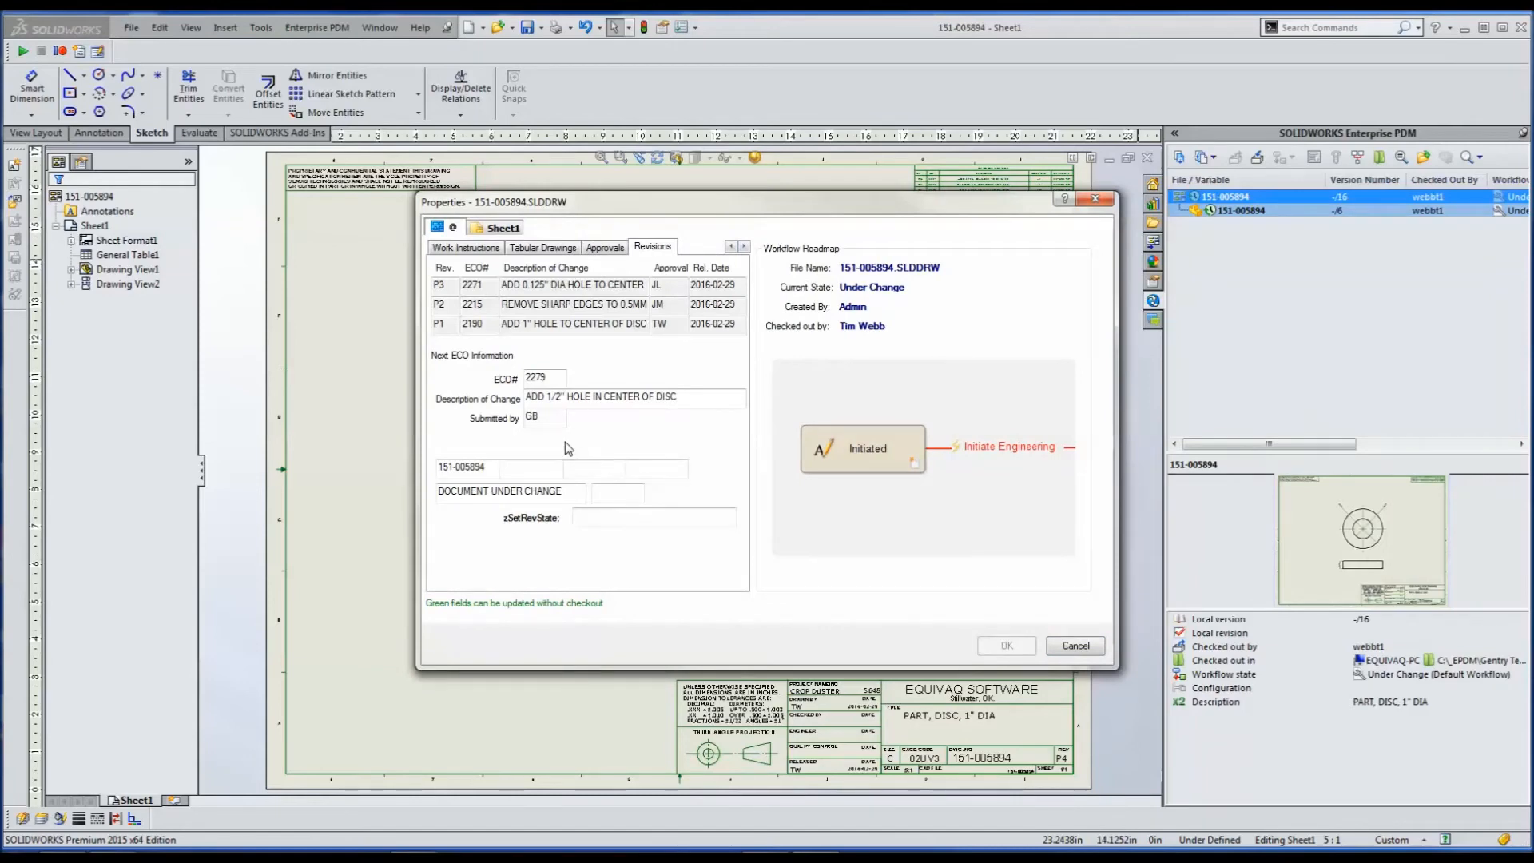
{"action": "mouse_move", "coordinate": [546, 434]}
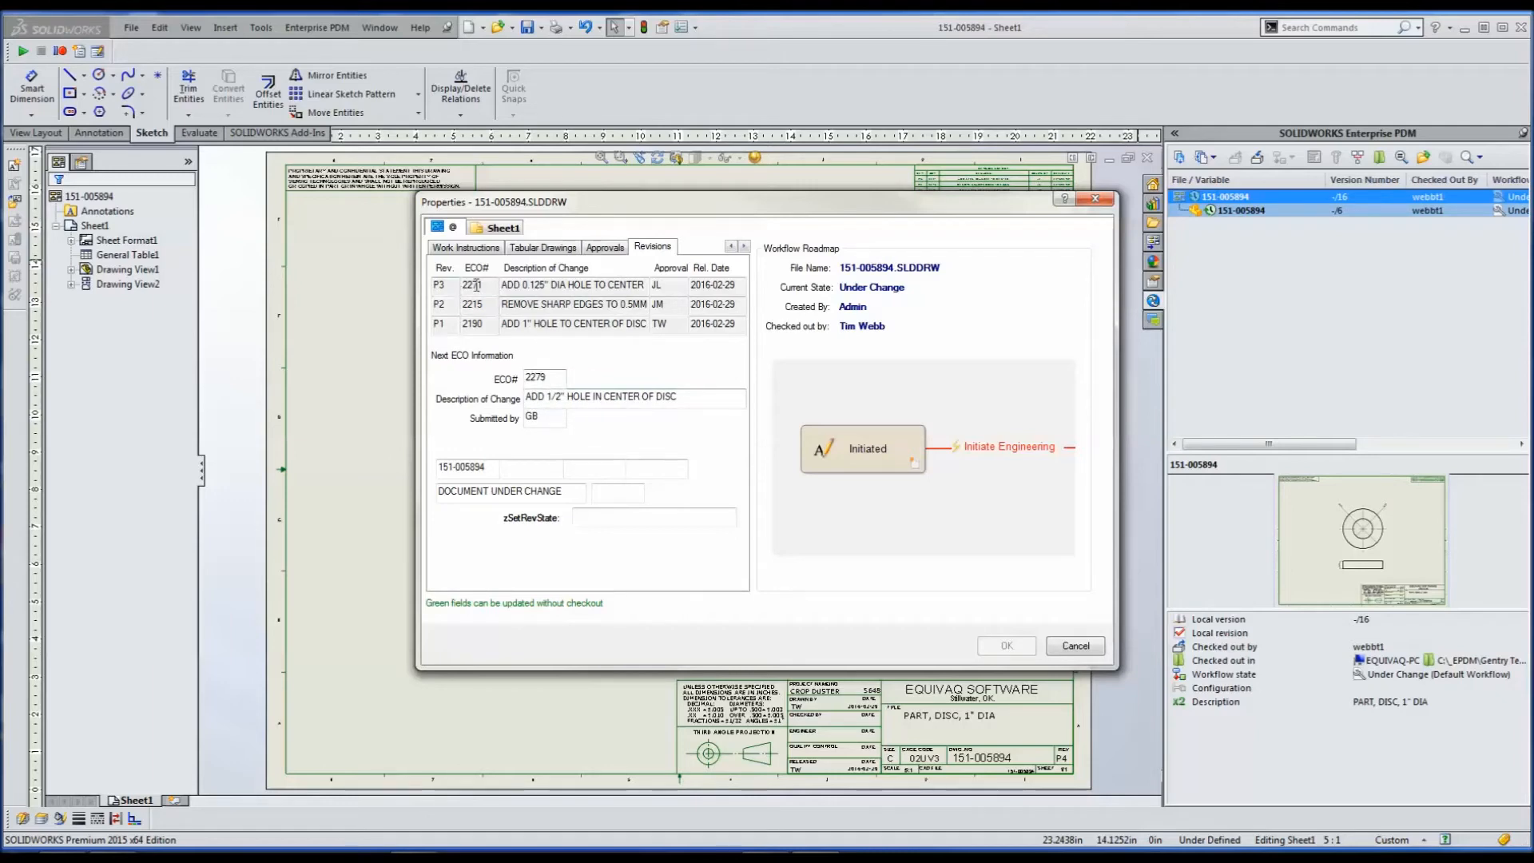
{"action": "left_click", "coordinate": [1074, 644]}
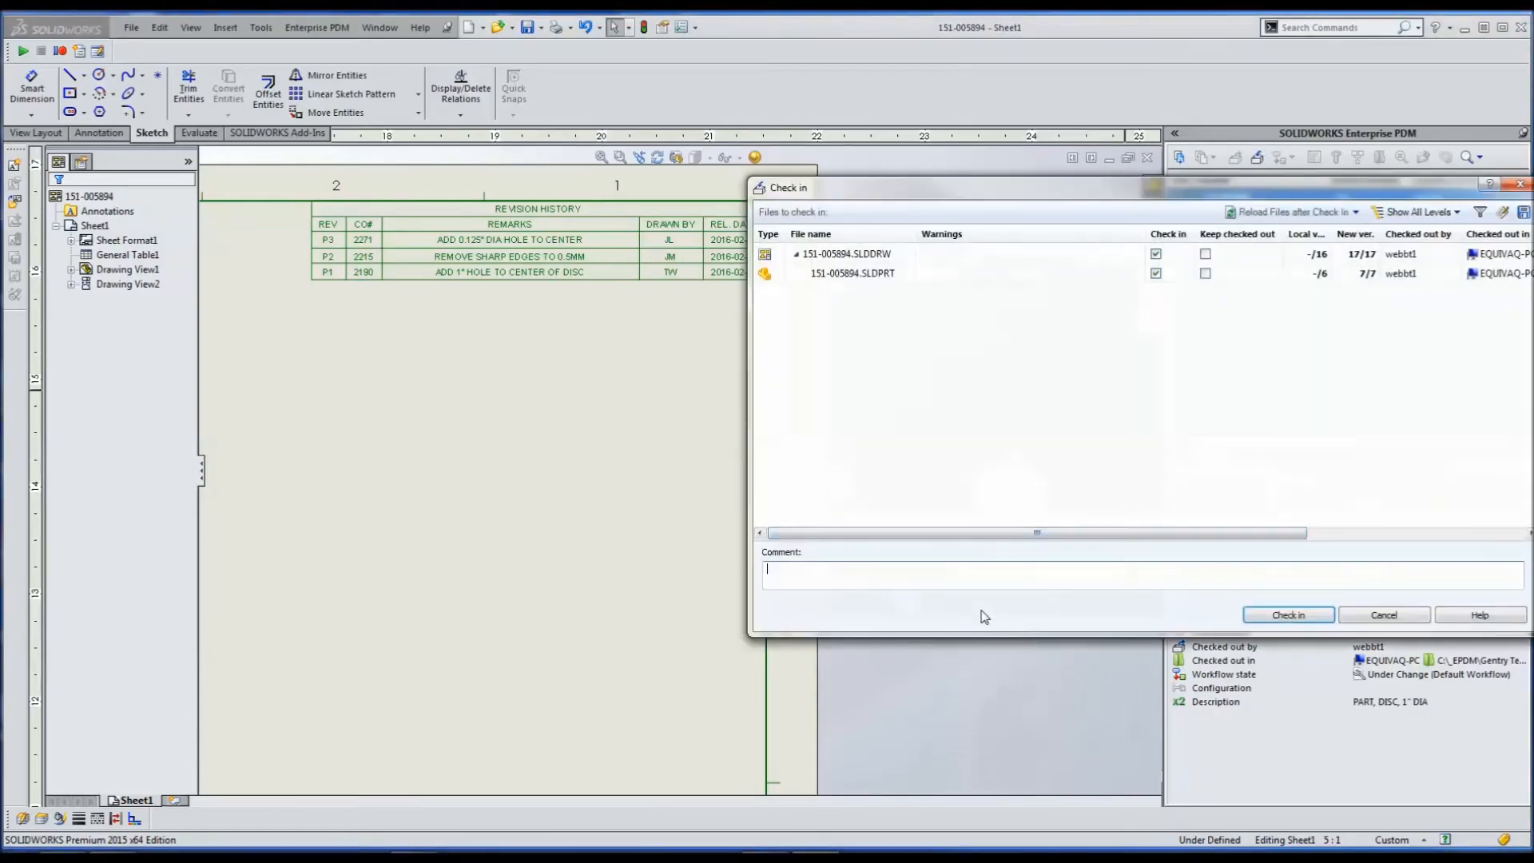
Check the drawing and part into the vault with comment 'updated per ECO 2279'.
{"action": "type", "text": "updated per"}
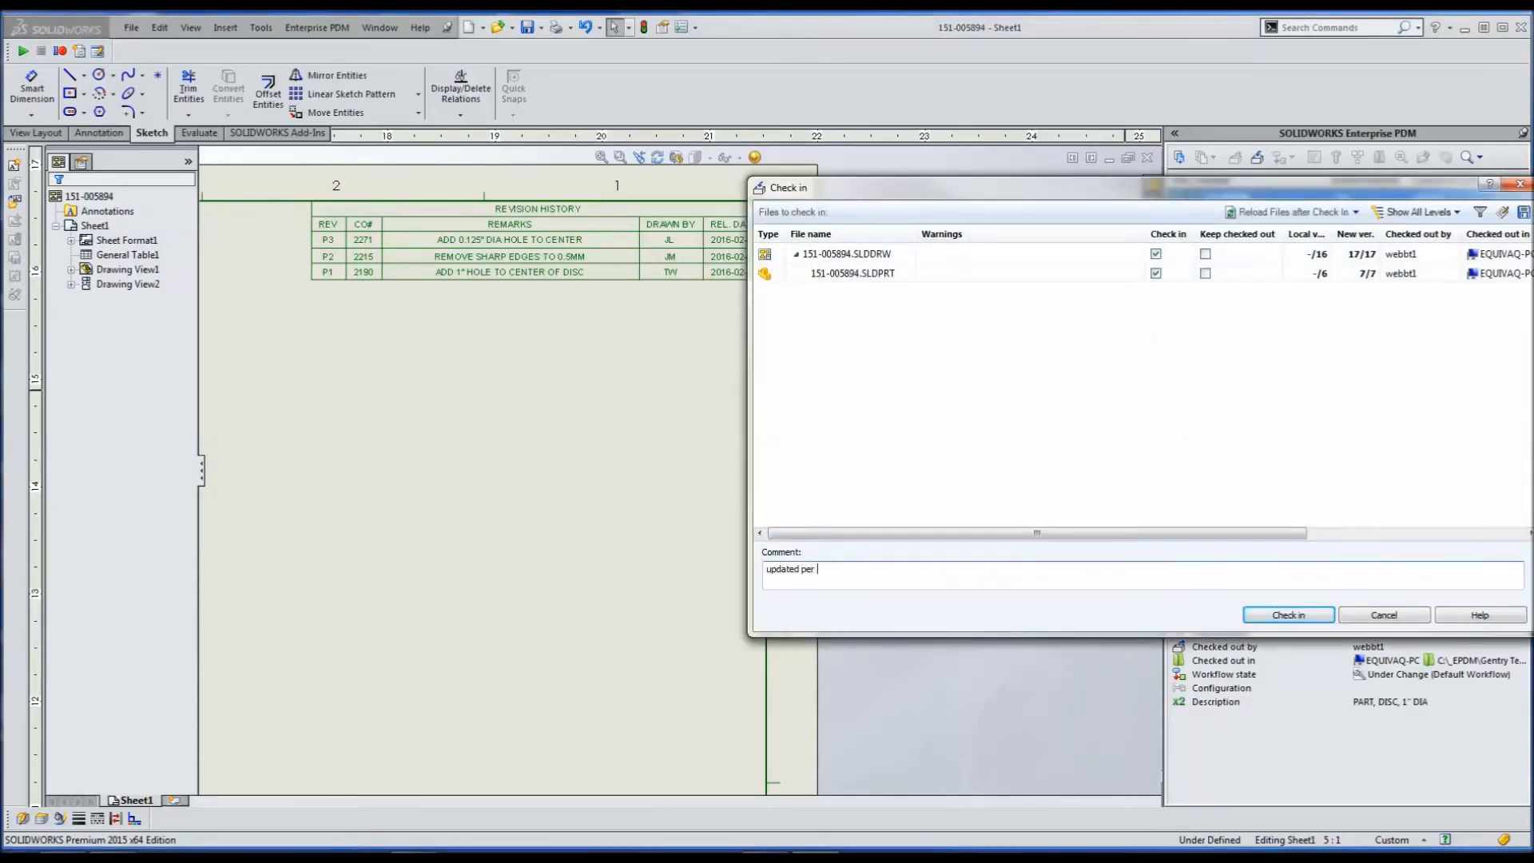
{"action": "type", "text": "ECO 2279"}
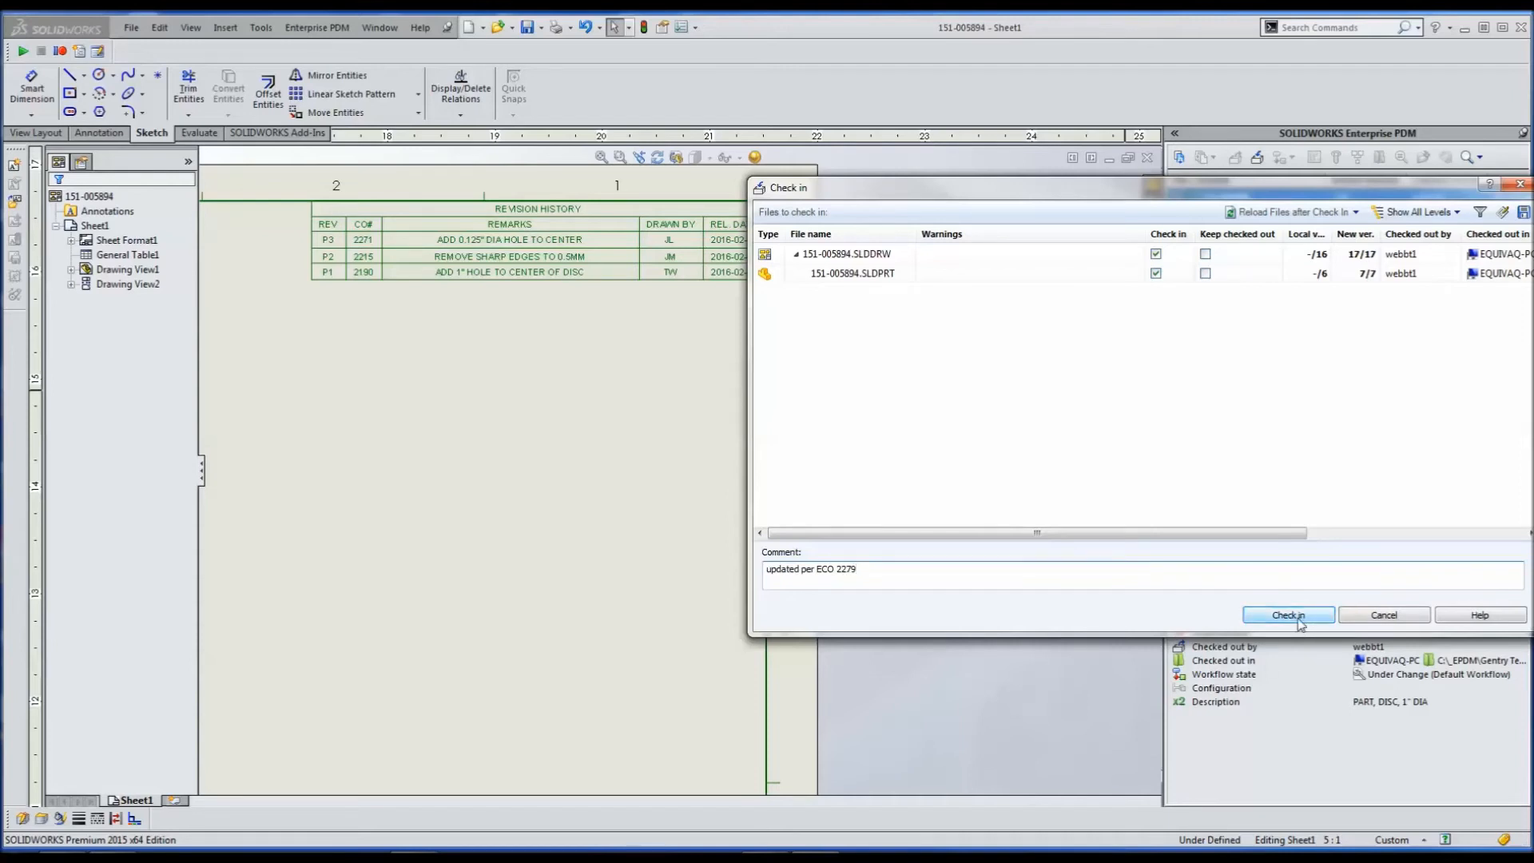
{"action": "left_click", "coordinate": [1288, 613]}
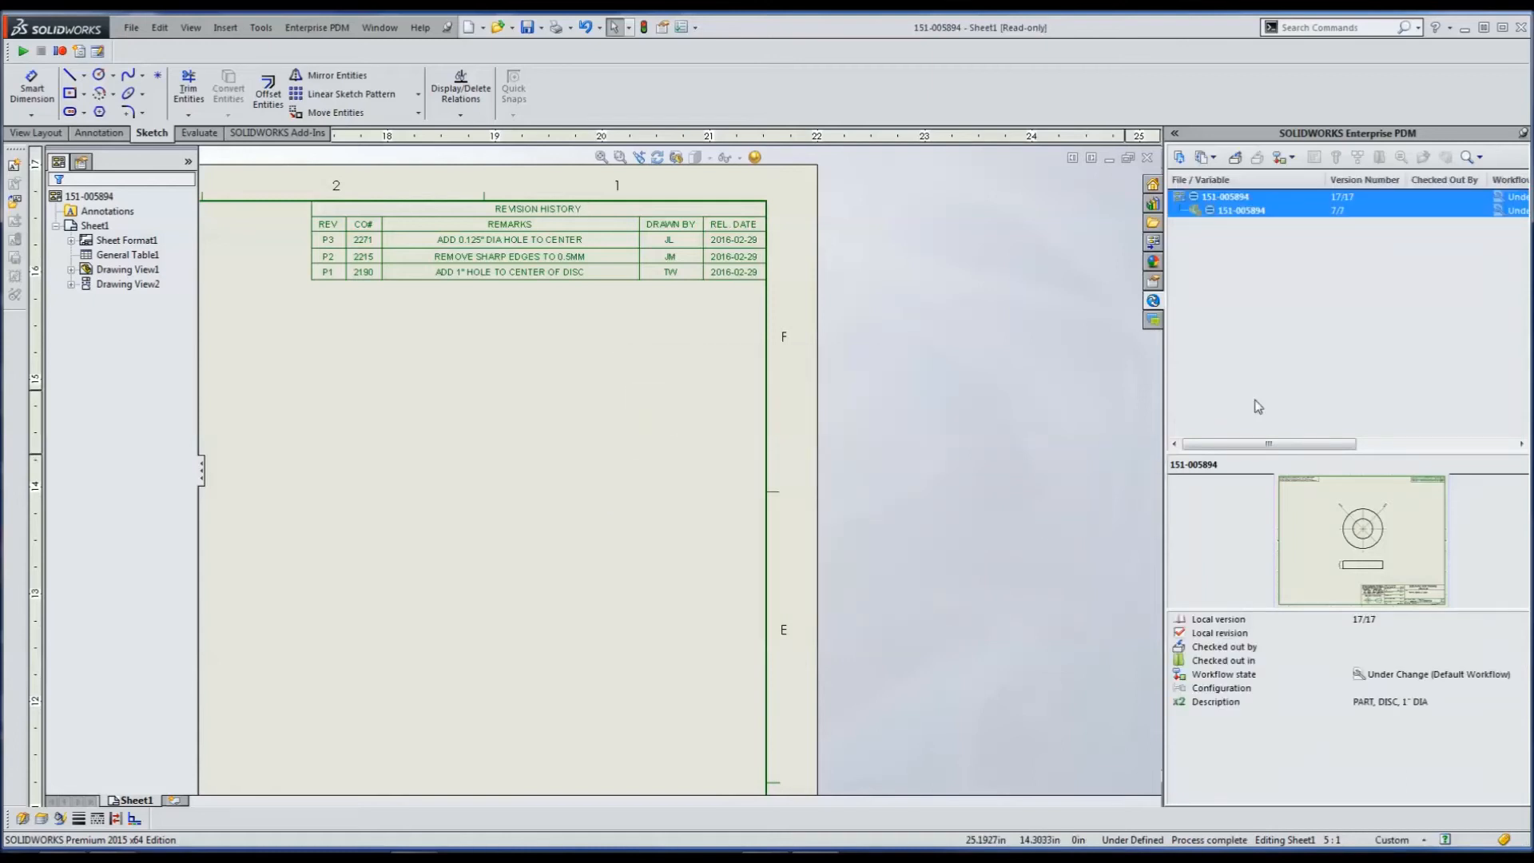
{"action": "mouse_move", "coordinate": [1418, 385]}
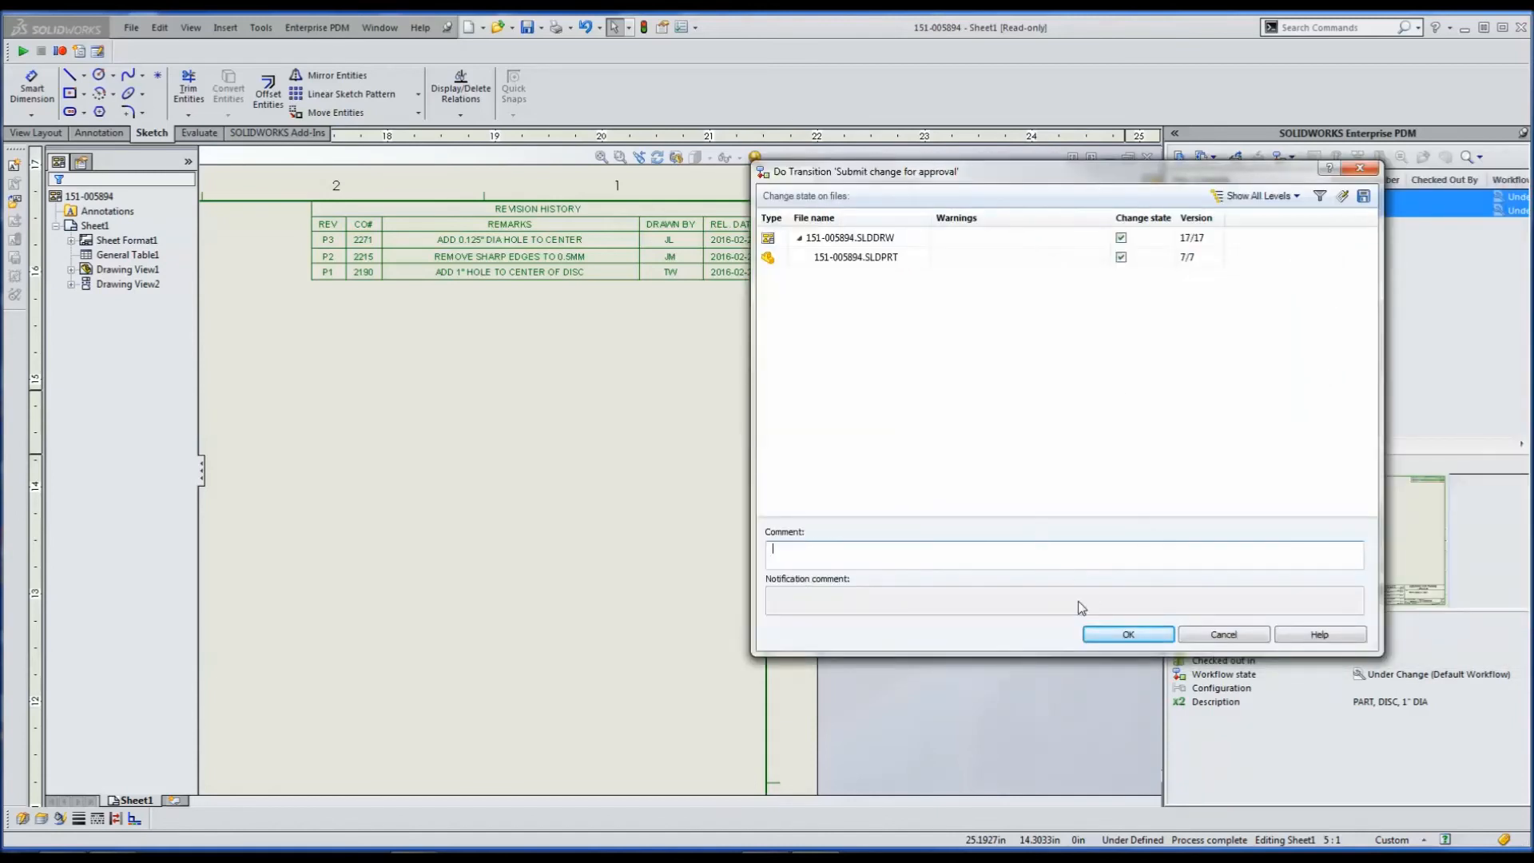
Submit the change for approval, then pass approval with the comment 'approved'.
{"action": "left_click", "coordinate": [1126, 634]}
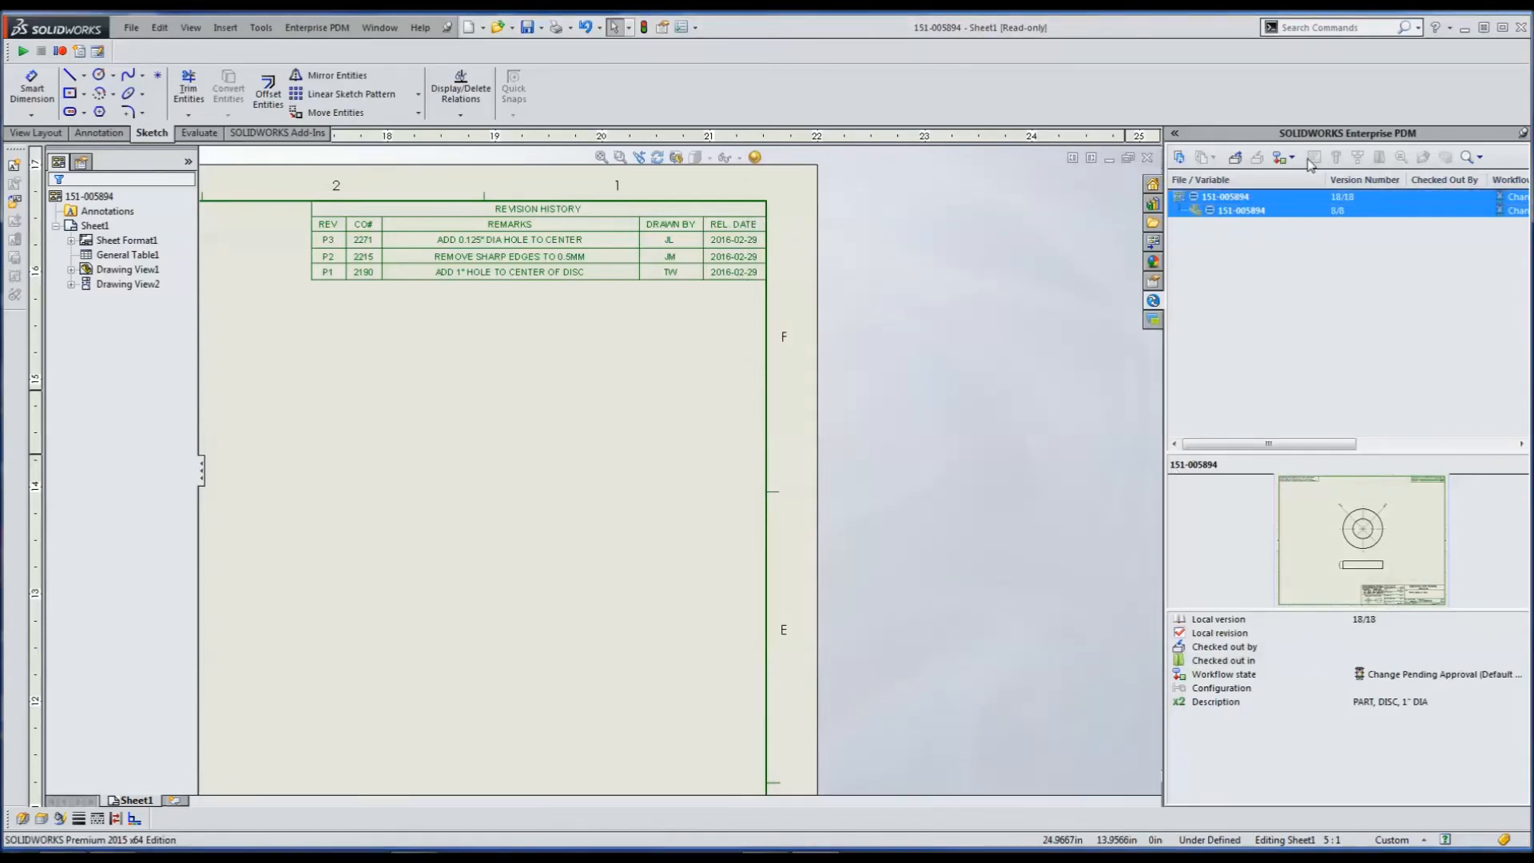
{"action": "left_click", "coordinate": [1278, 157]}
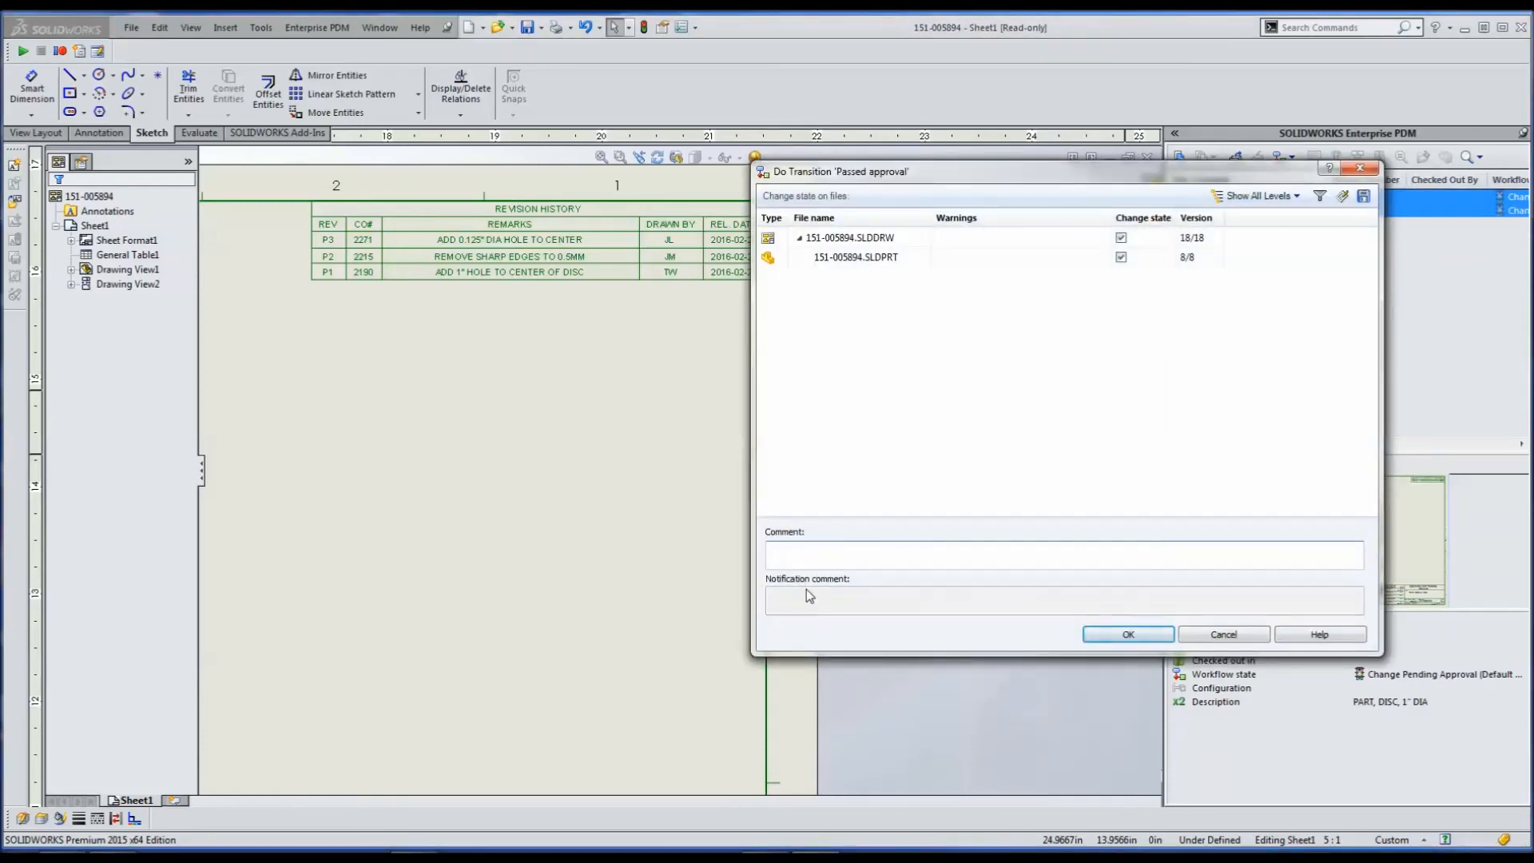
{"action": "type", "text": "approved"}
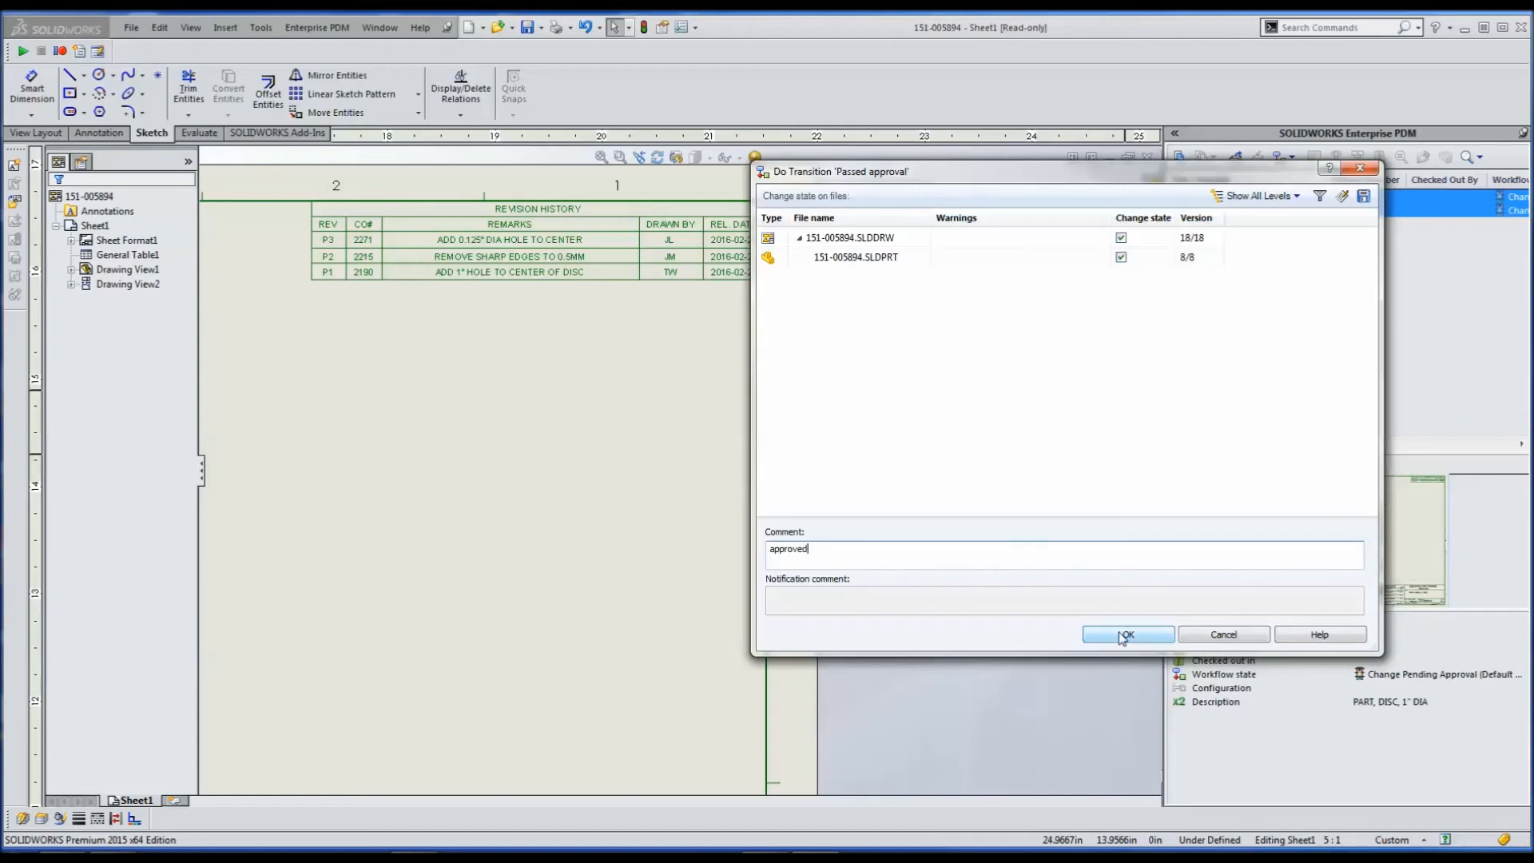
{"action": "left_click", "coordinate": [1127, 634]}
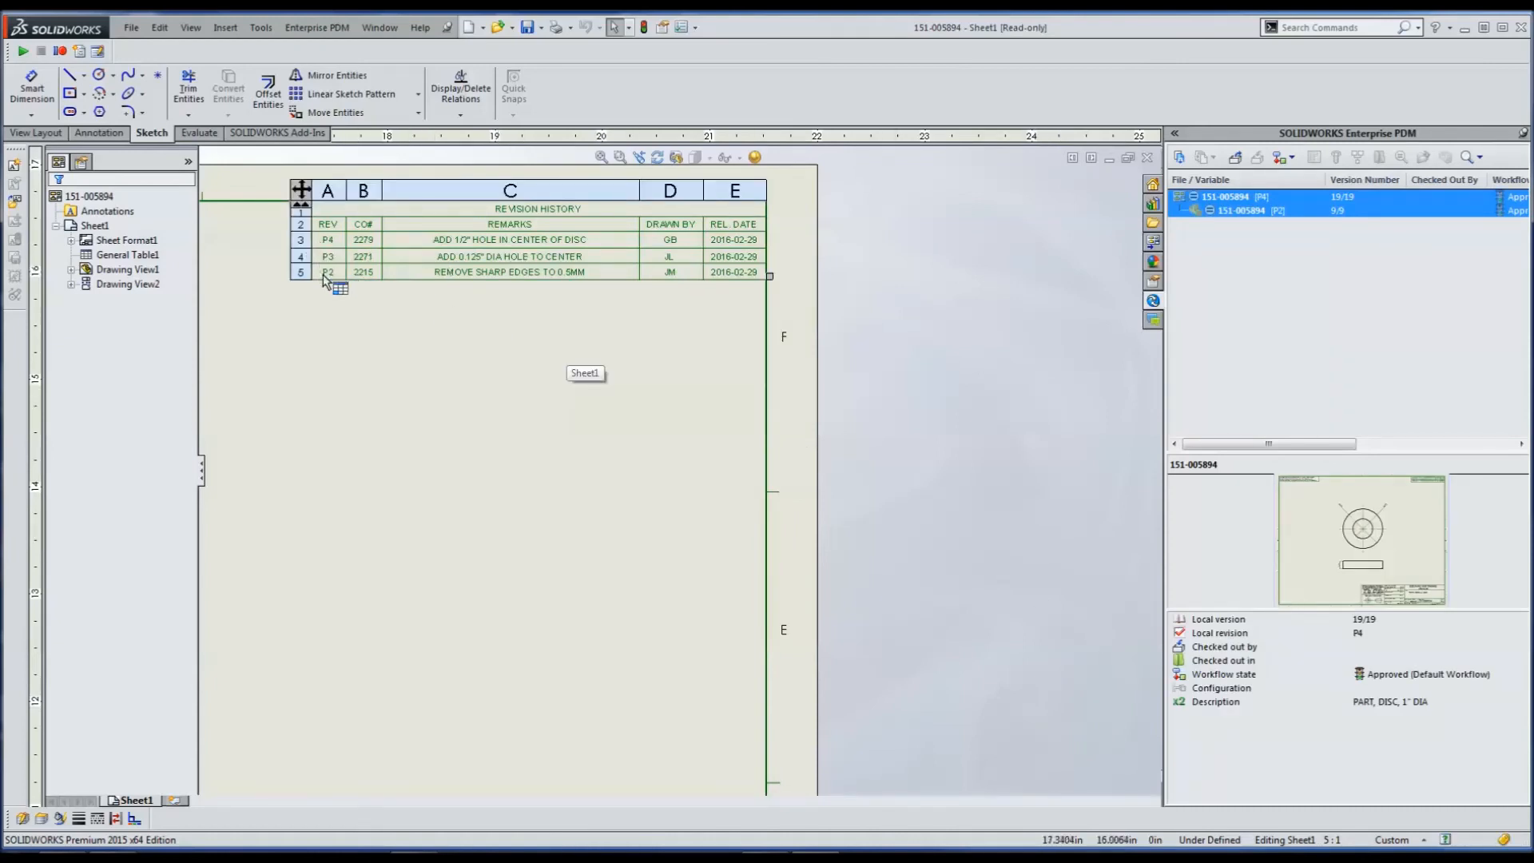
Inspect the revision table rolled to P4, P3, P2 and fit the watermark-free sheet to view.
{"action": "left_click", "coordinate": [526, 313]}
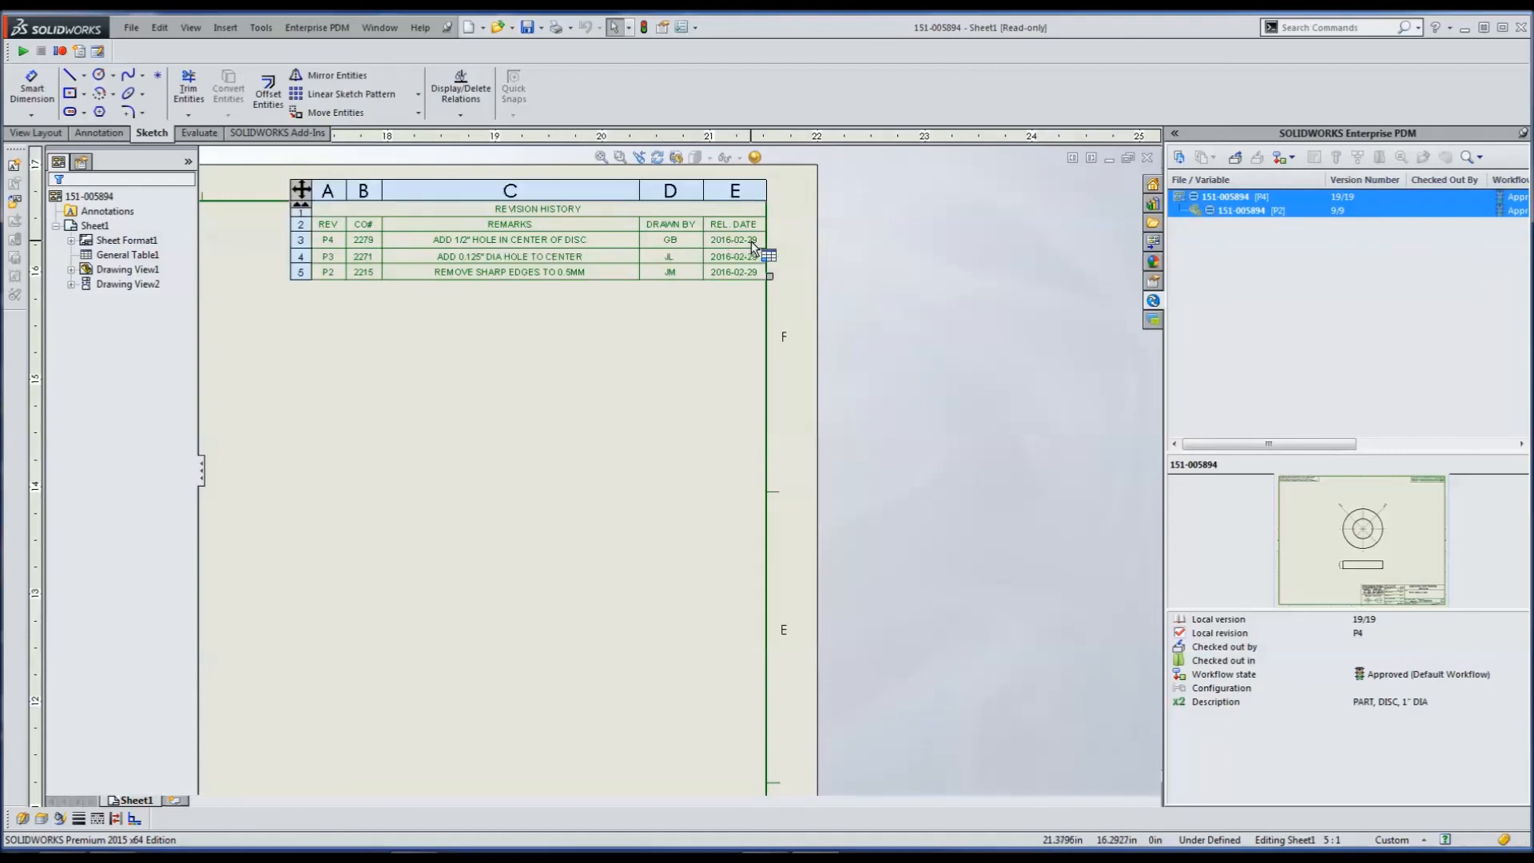
{"action": "left_click", "coordinate": [853, 673]}
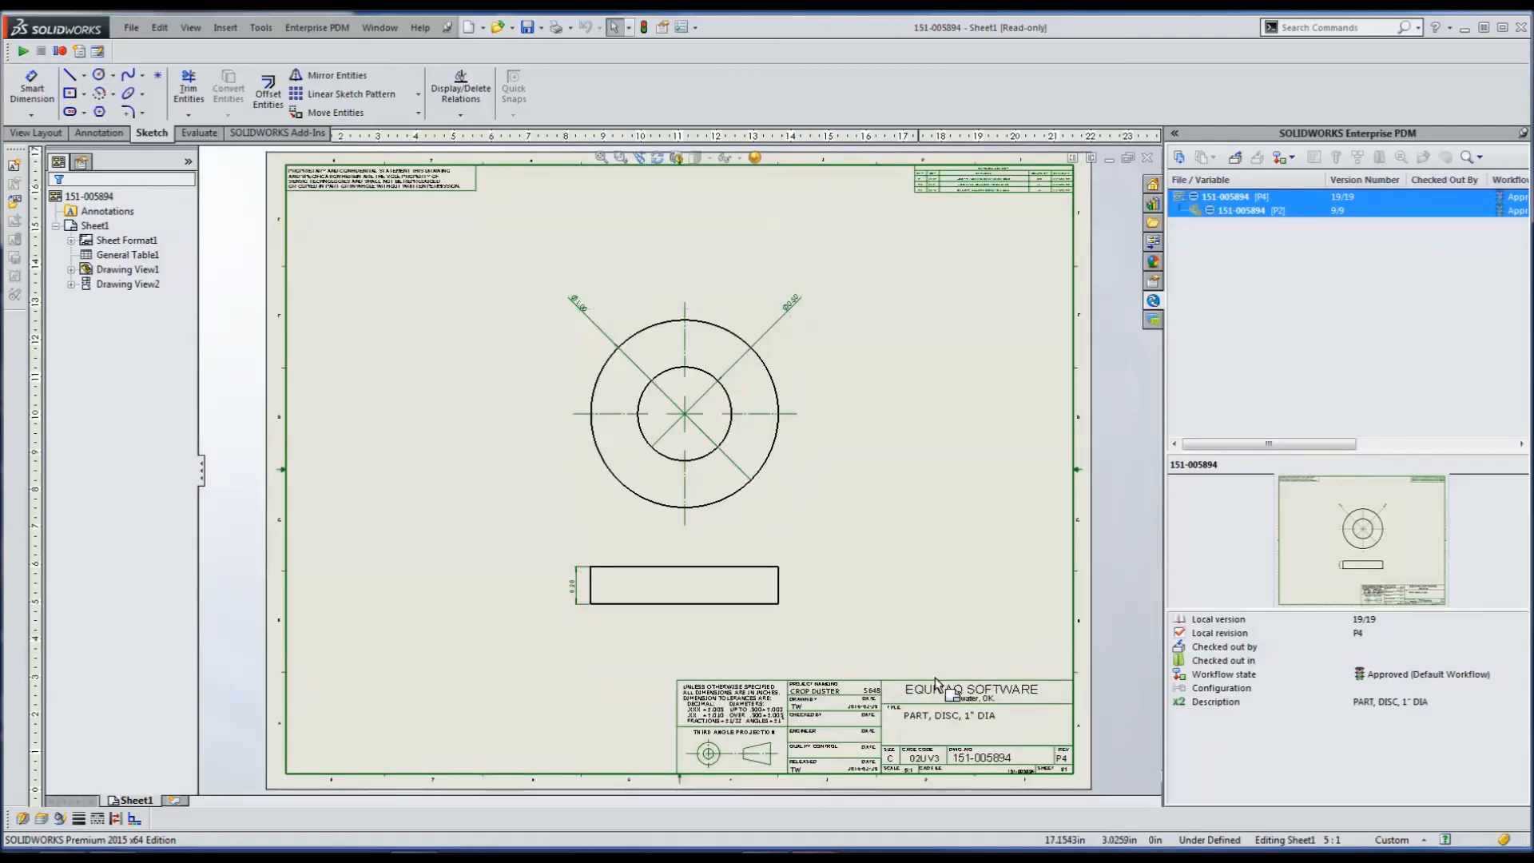
{"action": "mouse_move", "coordinate": [973, 524]}
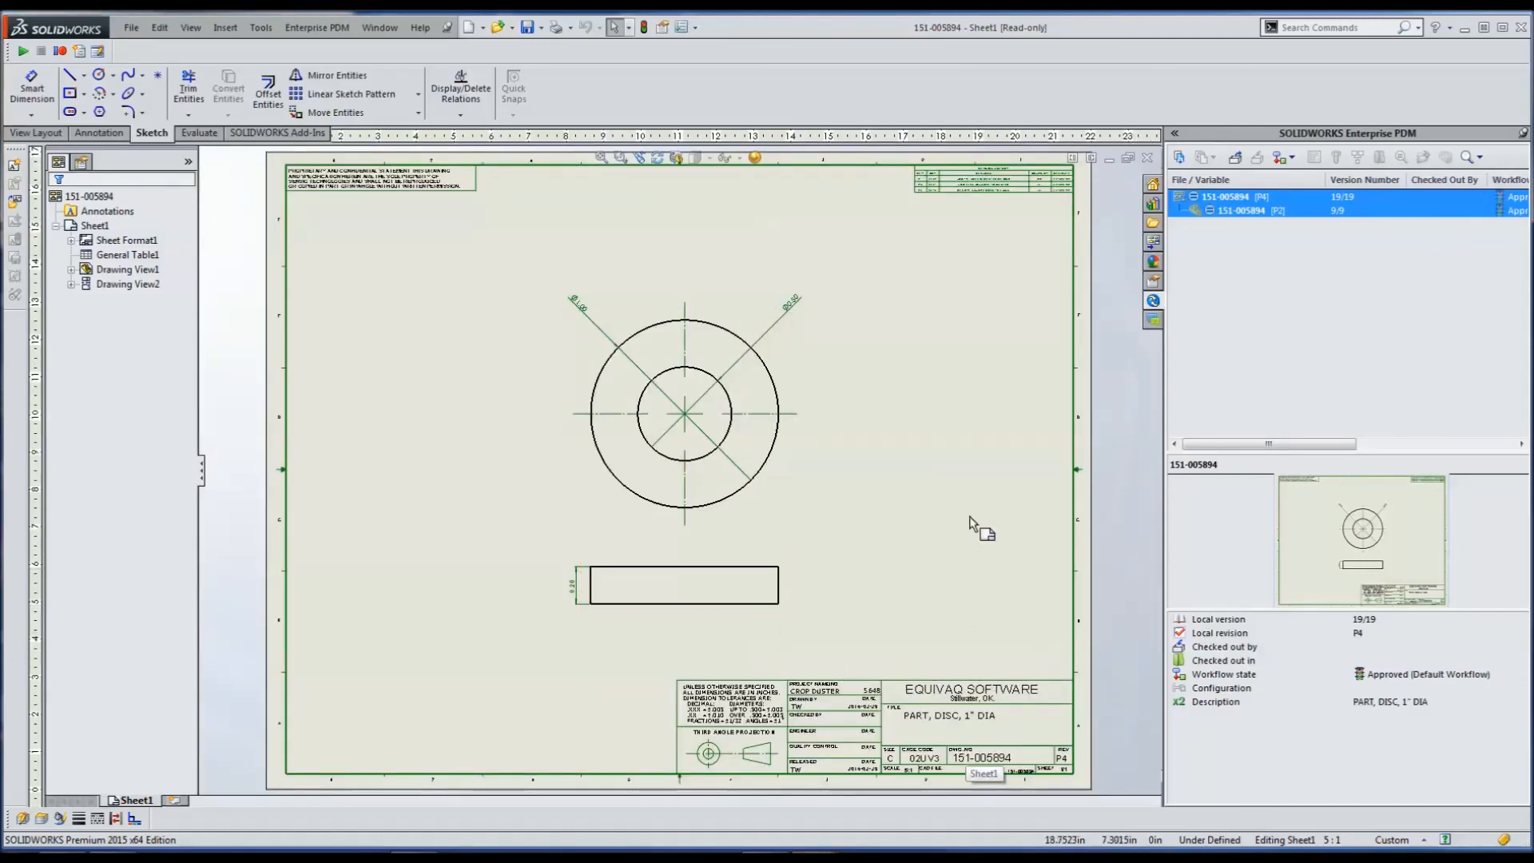